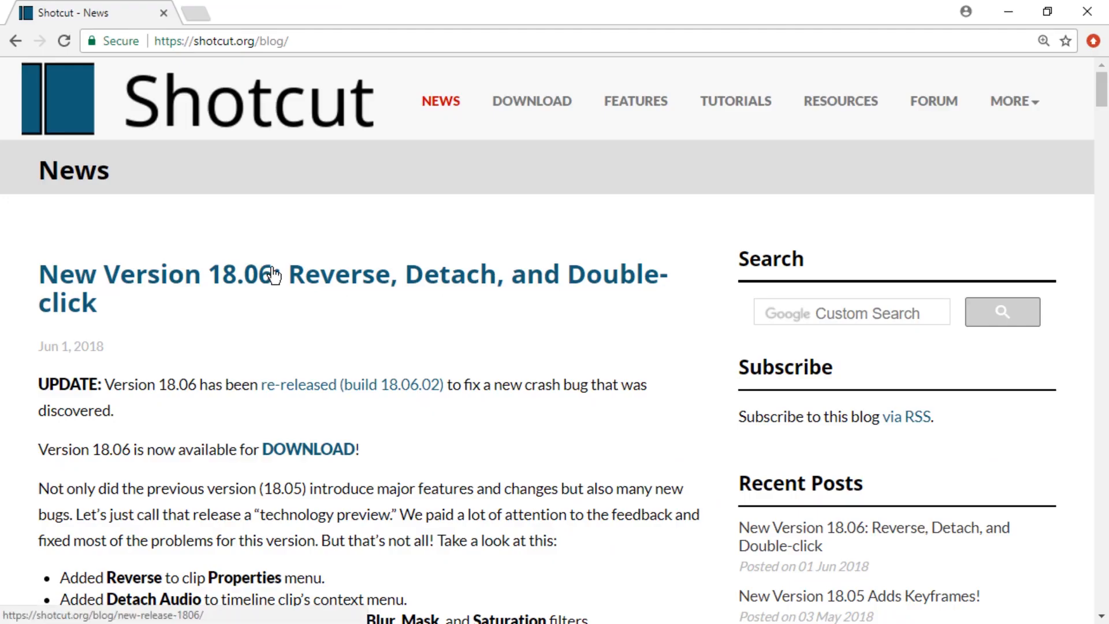
# Read the Shotcut 18.06 release notes, then bring up Shotcut beside the stock footage folder
pyautogui.scroll(-3)
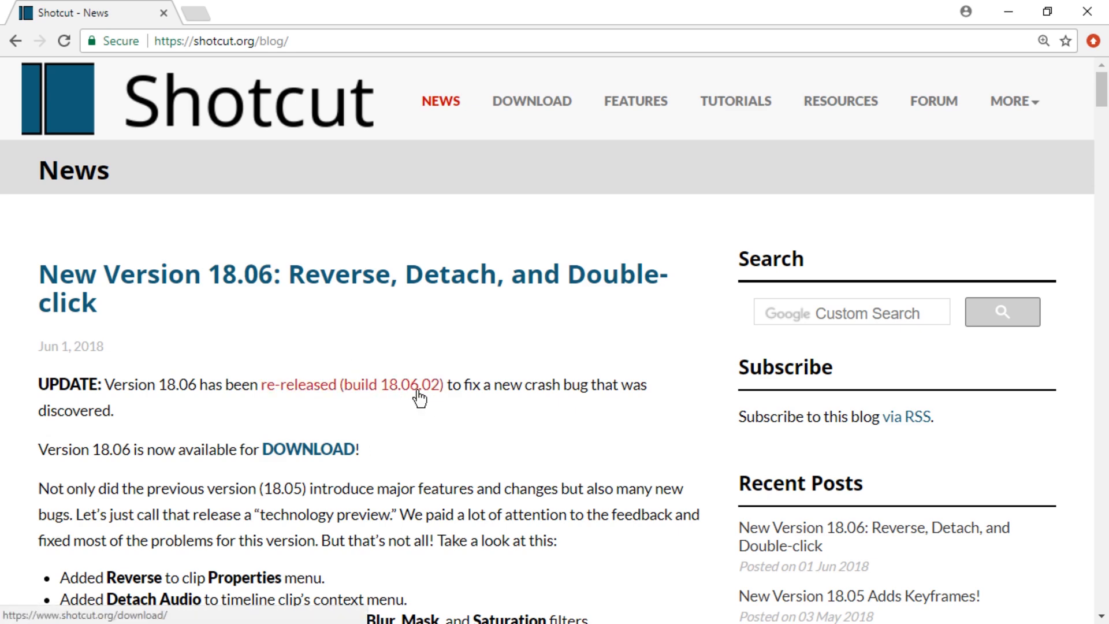
pyautogui.moveTo(443, 394)
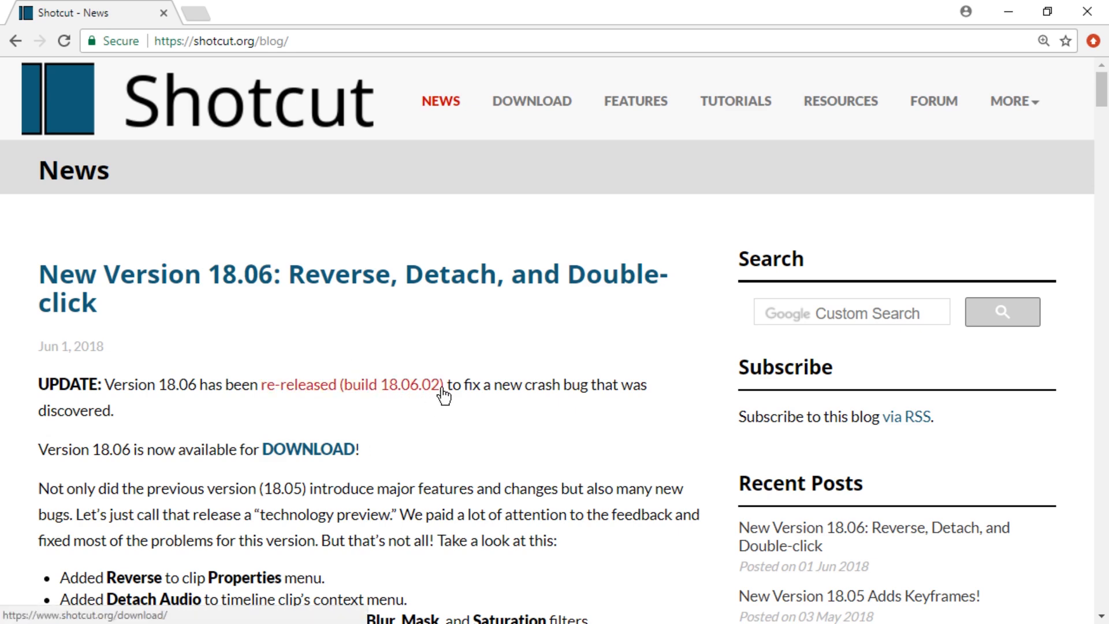
pyautogui.scroll(-3)
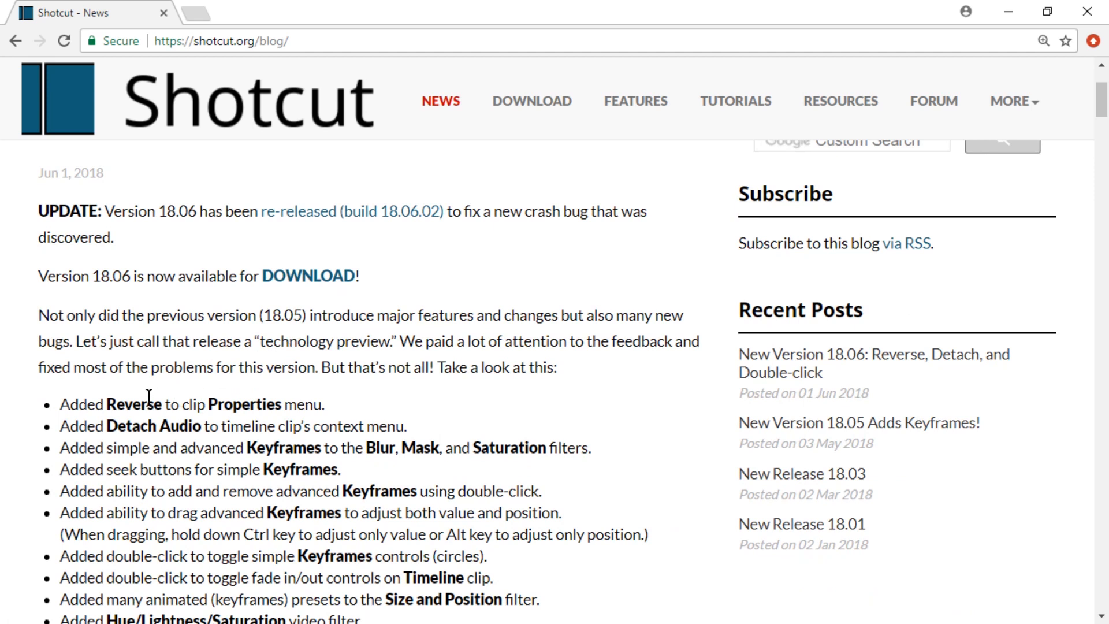
pyautogui.doubleClick(133, 404)
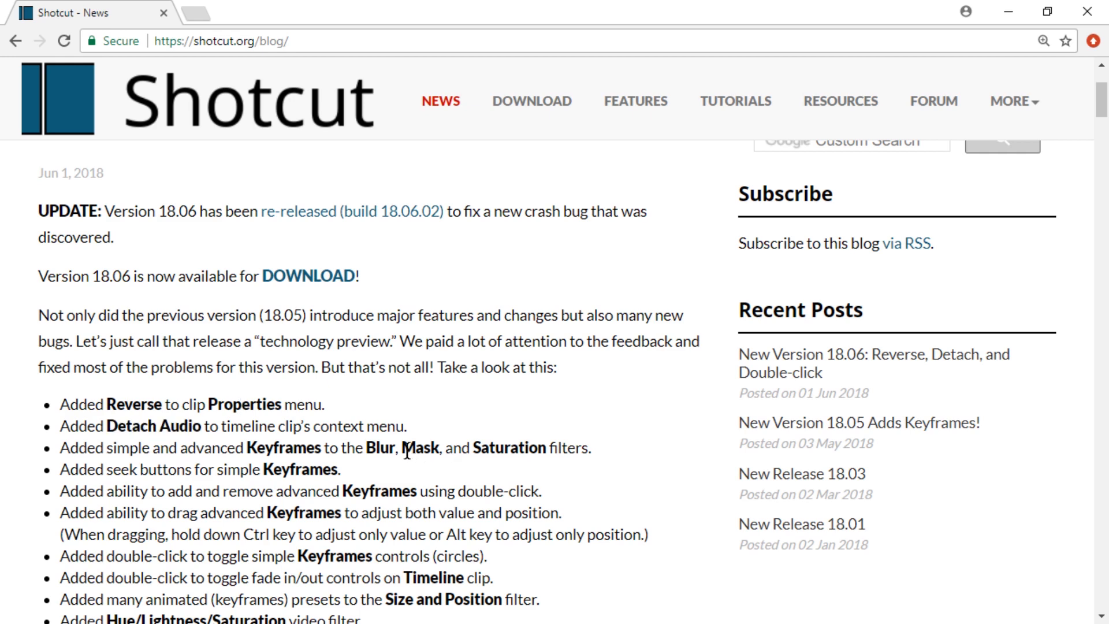
pyautogui.moveTo(366, 447); pyautogui.dragTo(546, 447)
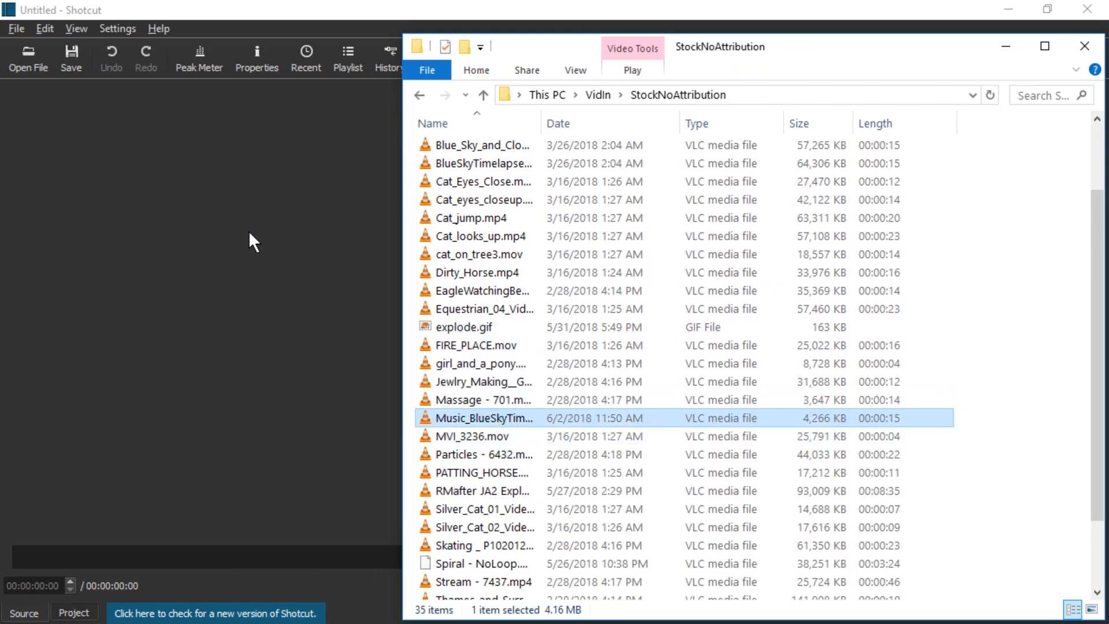
# Put Music_BlueSkyTimelapseWithClouds_1.mp4 on the V1 track and select it in the timeline
pyautogui.doubleClick(484, 417)
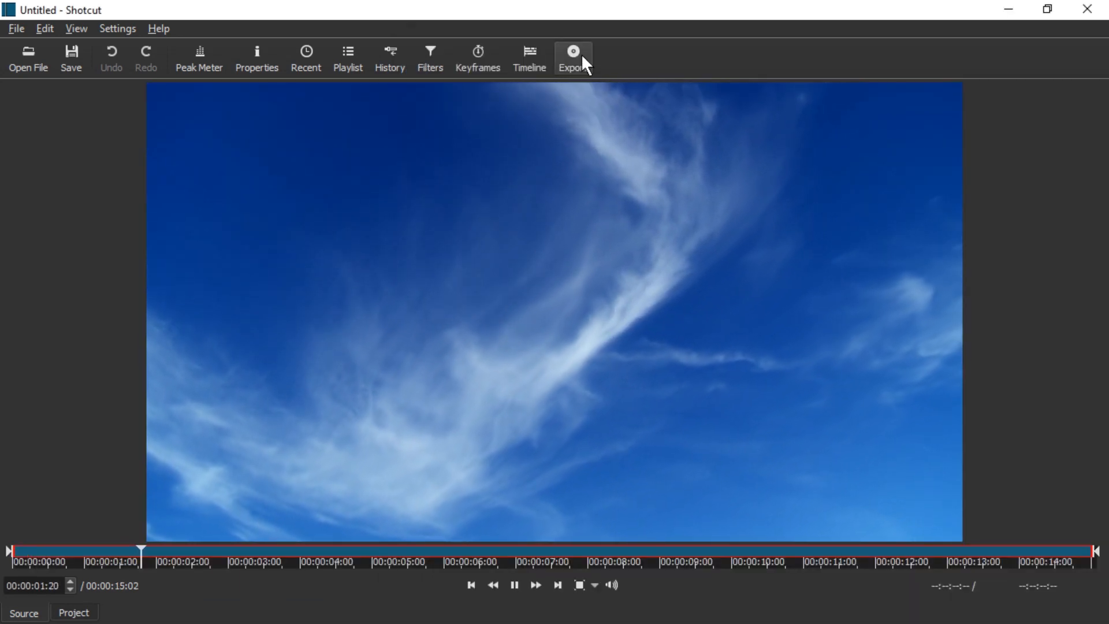
pyautogui.click(529, 56)
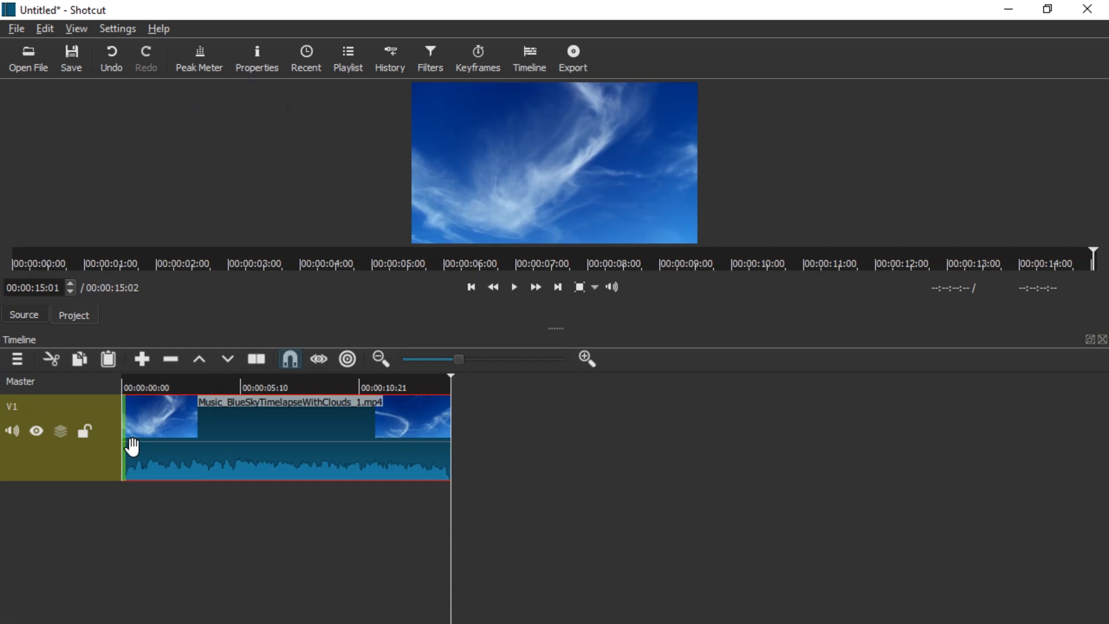
pyautogui.click(177, 463)
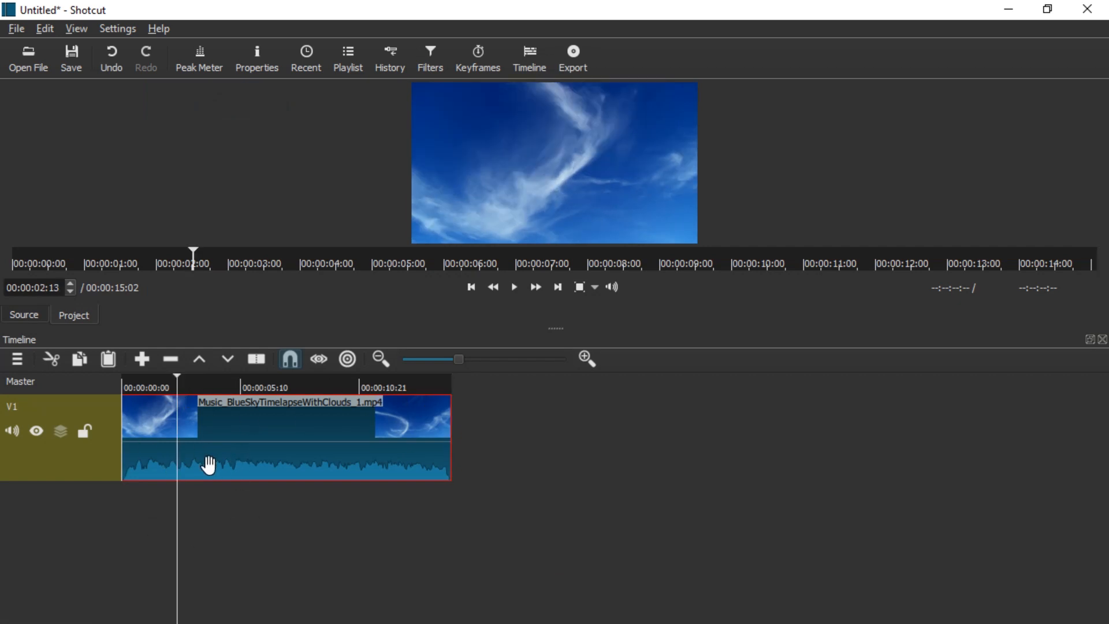
pyautogui.moveTo(247, 422)
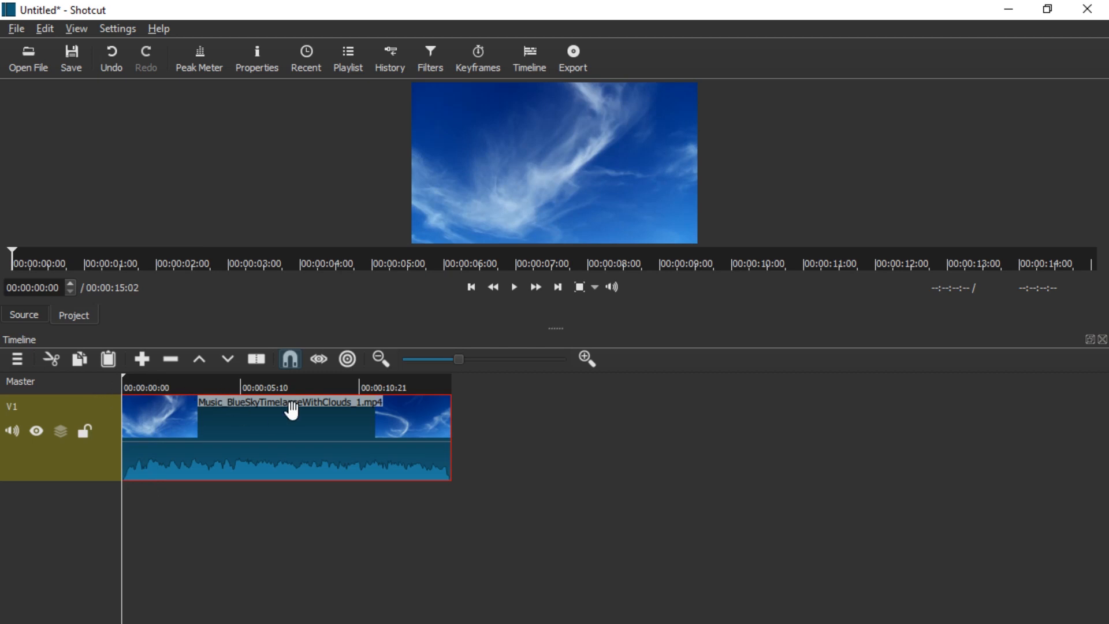
pyautogui.moveTo(199, 432)
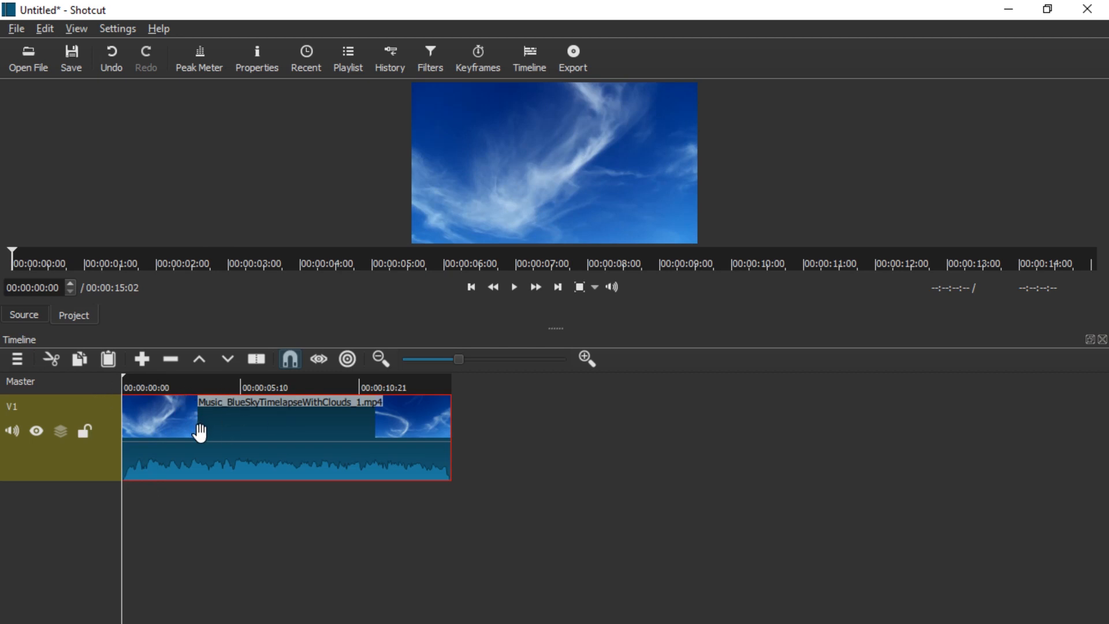
# Detach the sky clip's audio onto A1 and delete the V1 video track
pyautogui.rightClick(202, 431)
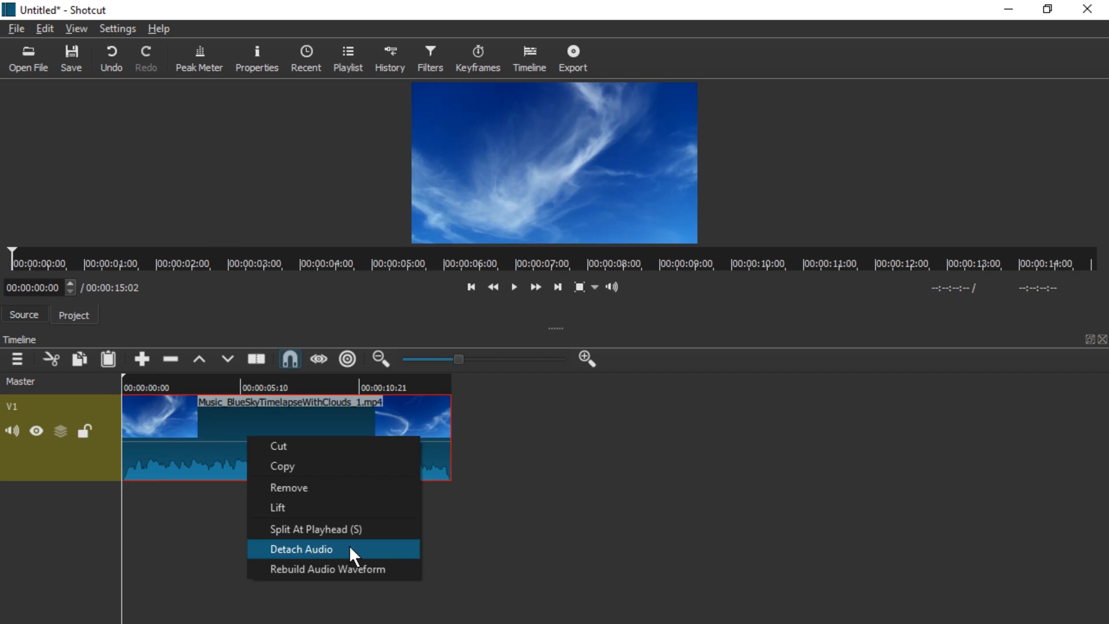
pyautogui.click(299, 549)
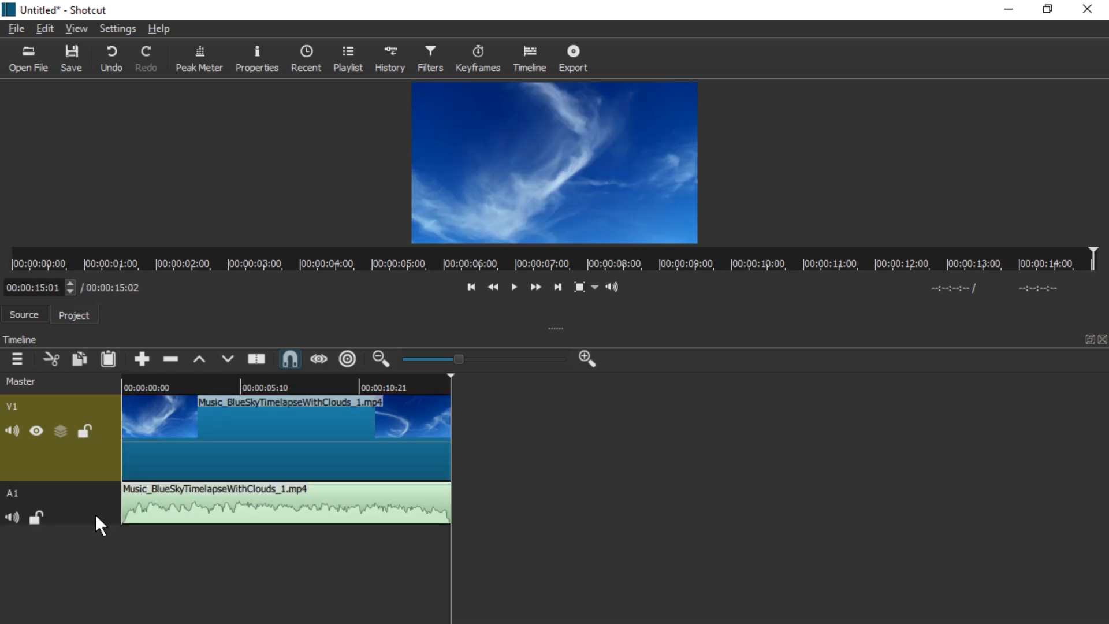
pyautogui.moveTo(112, 518)
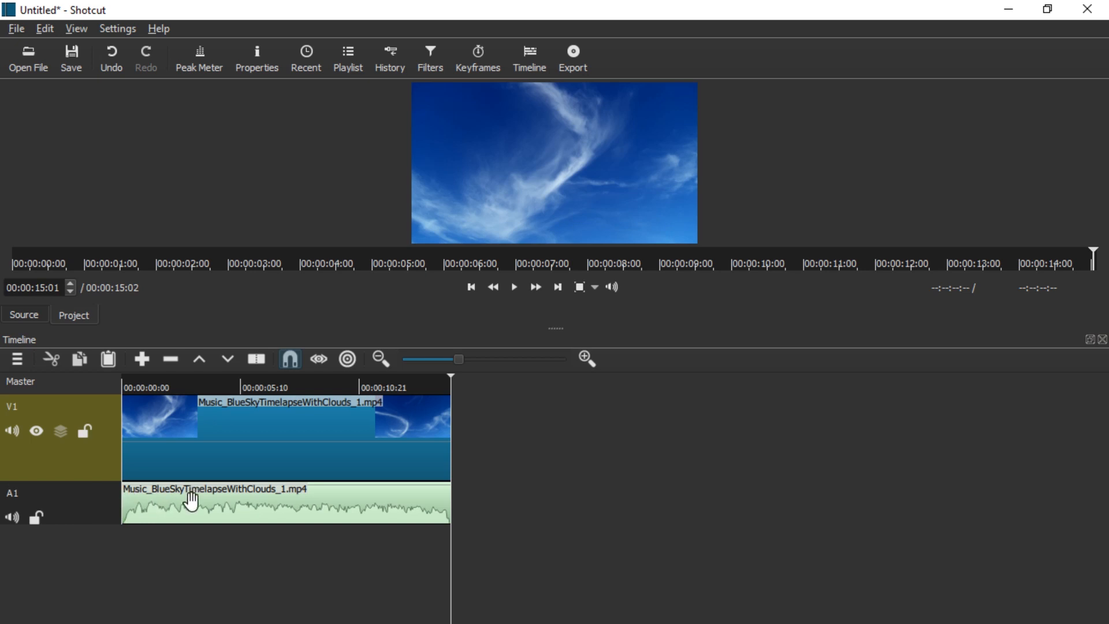
pyautogui.moveTo(191, 502); pyautogui.dragTo(353, 502)
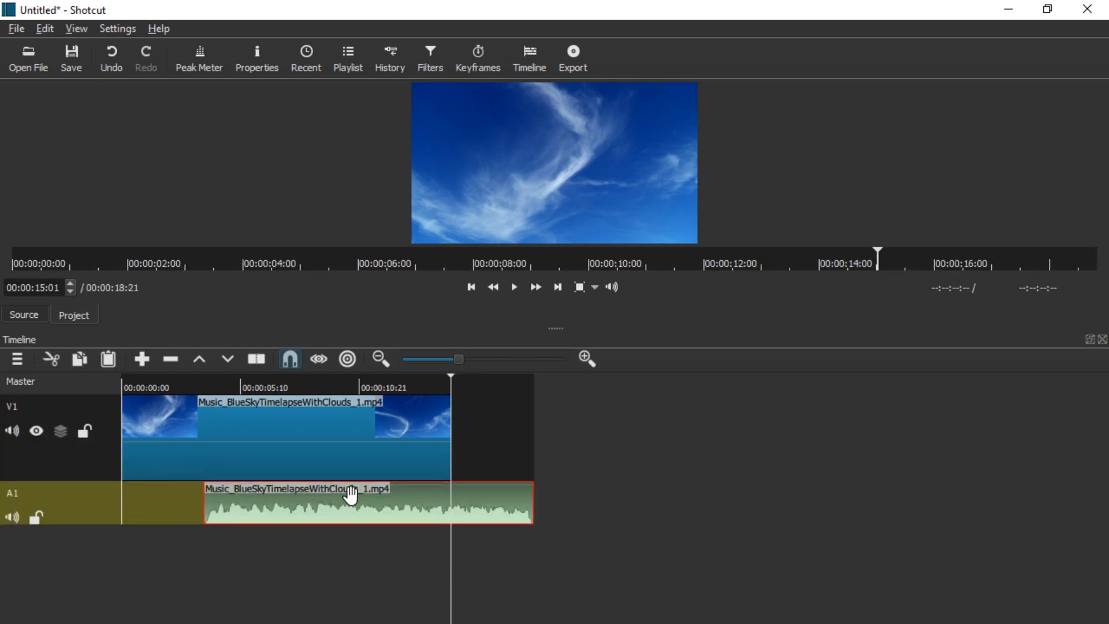
pyautogui.moveTo(368, 504); pyautogui.dragTo(286, 504)
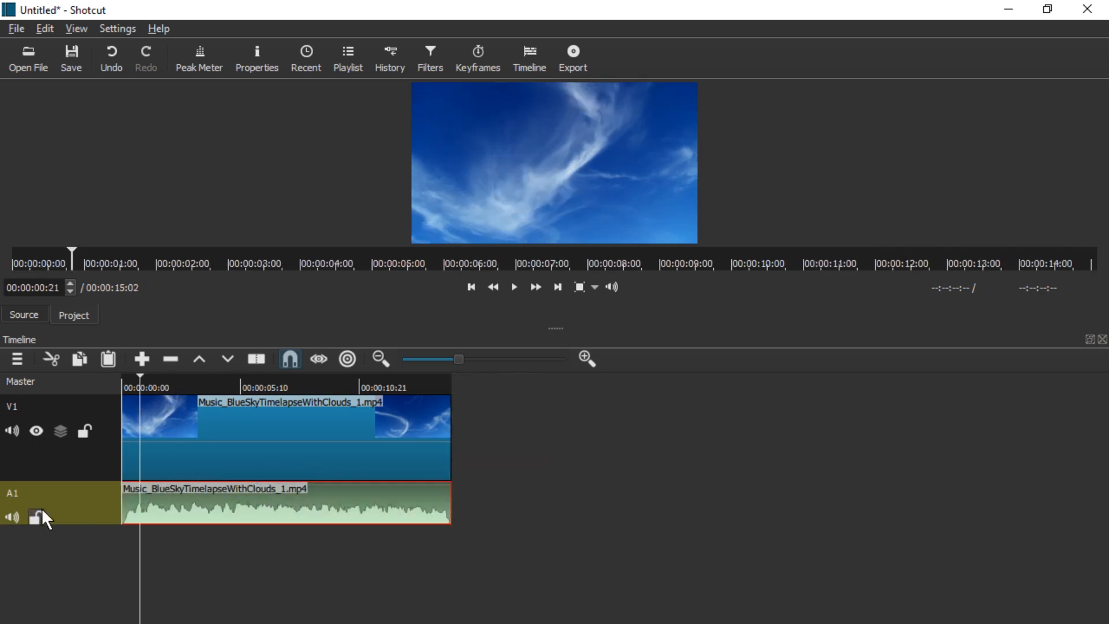
pyautogui.click(36, 517)
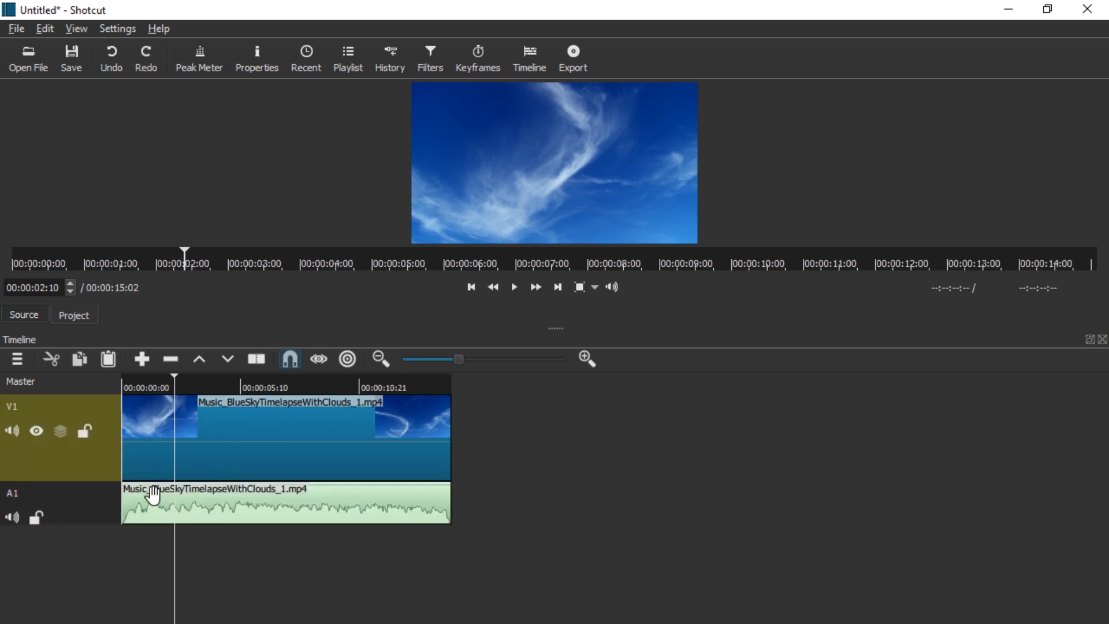
pyautogui.click(12, 431)
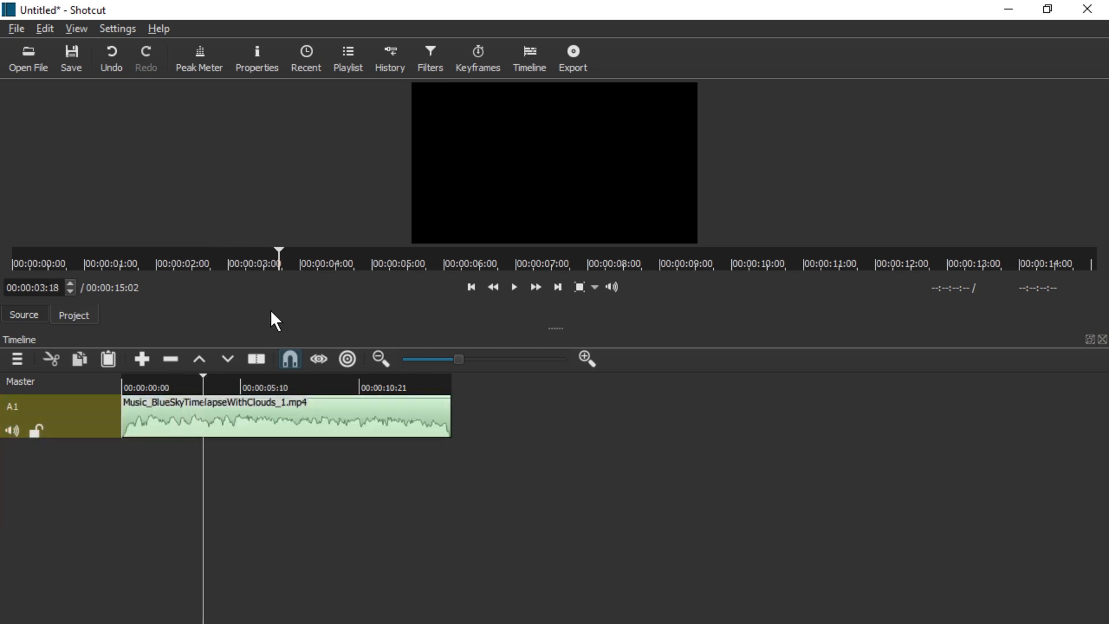
# Export the audio-only timeline as JustThe.mp3 with the MP3 preset, accepting the disk-space warning
pyautogui.click(573, 57)
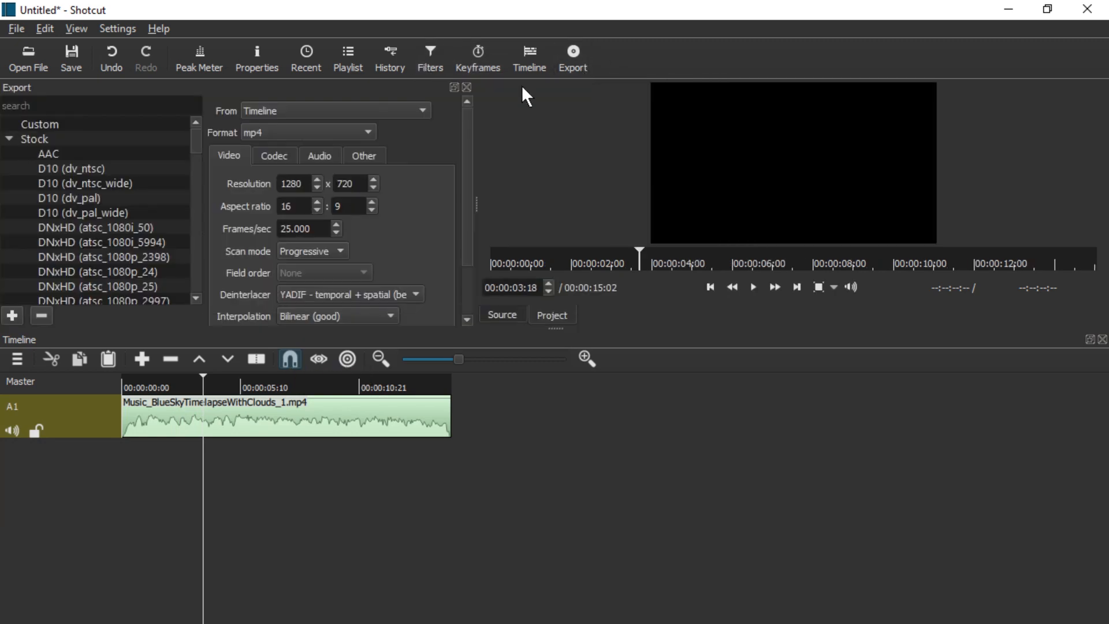
pyautogui.click(56, 212)
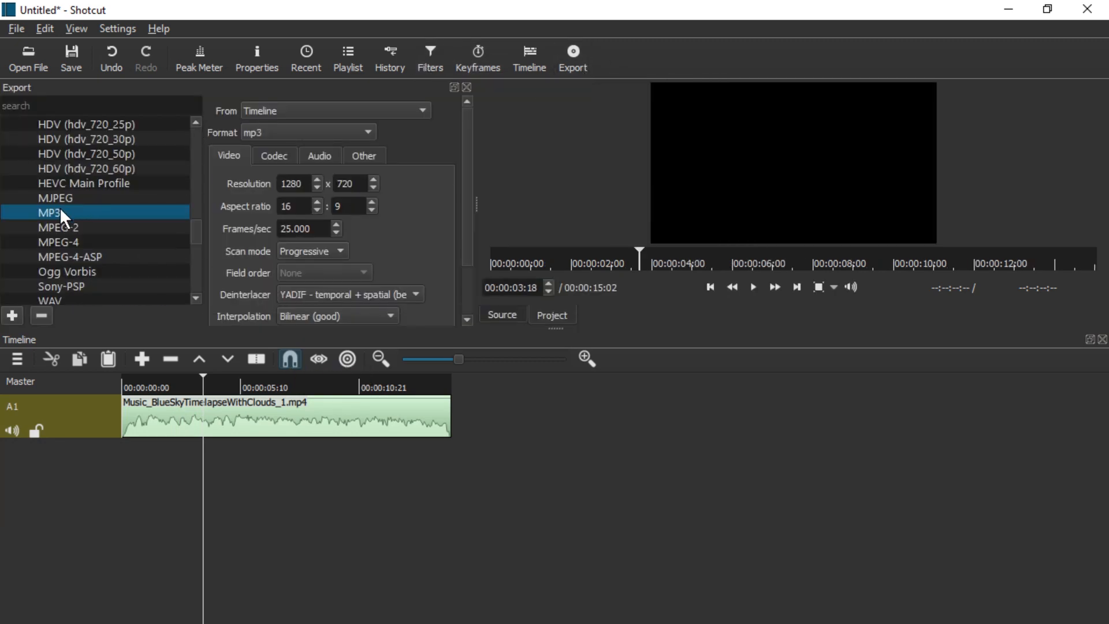
pyautogui.moveTo(466, 263)
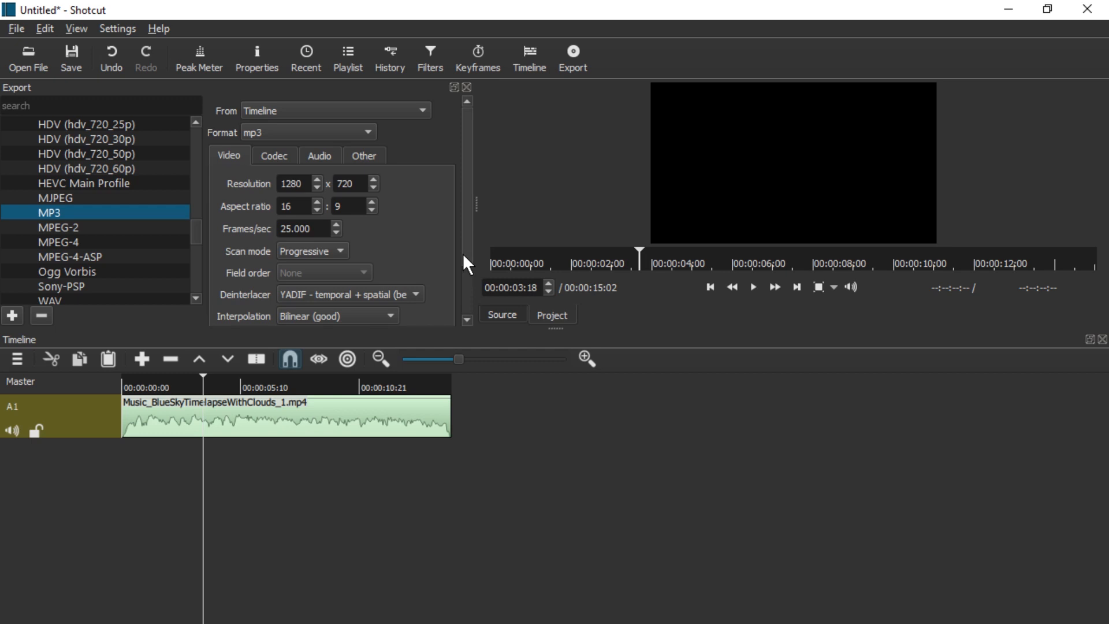
pyautogui.click(572, 57)
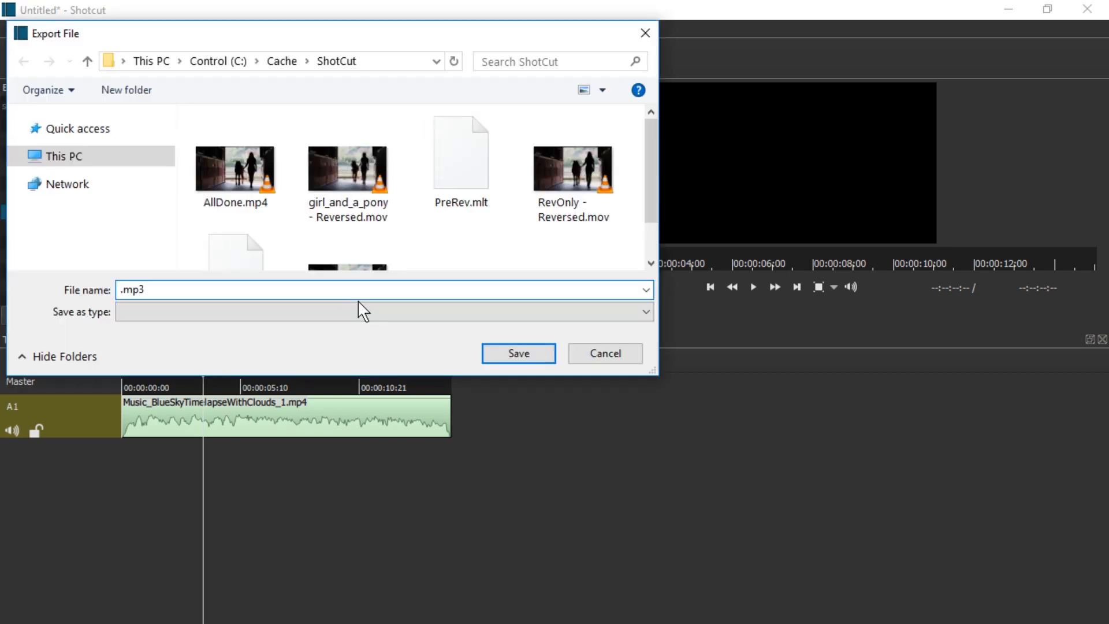
pyautogui.write('JustThe')
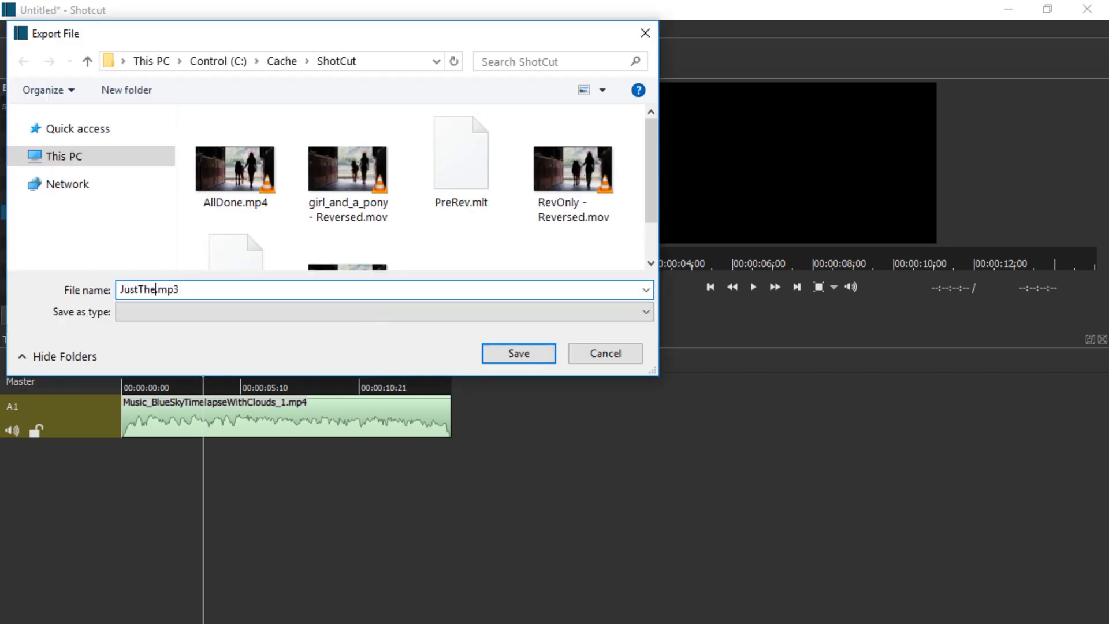
pyautogui.click(517, 353)
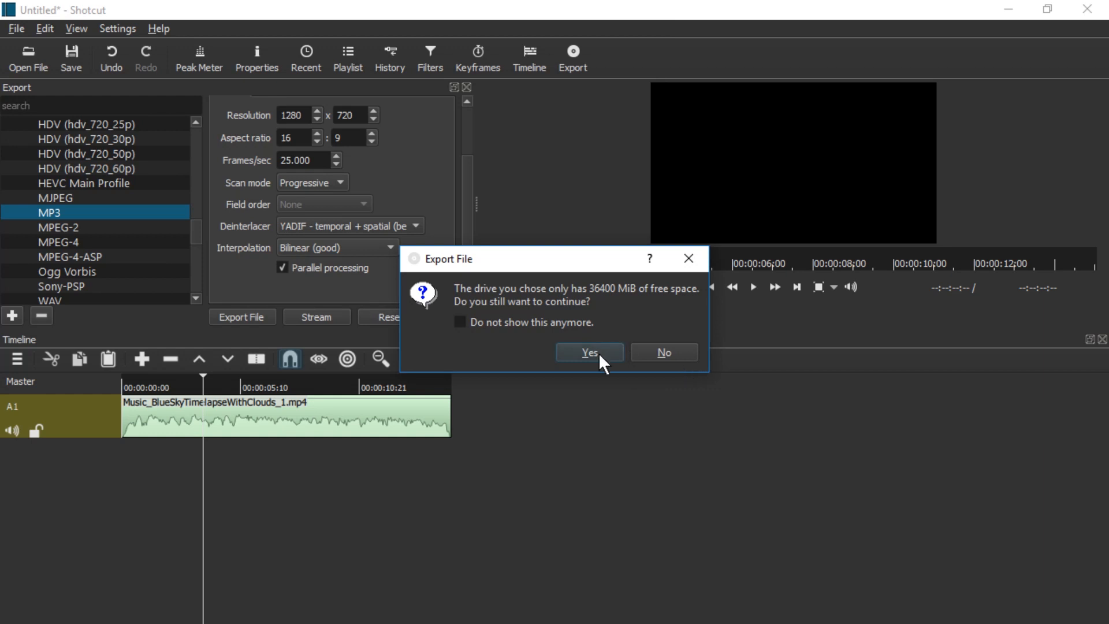
pyautogui.click(589, 352)
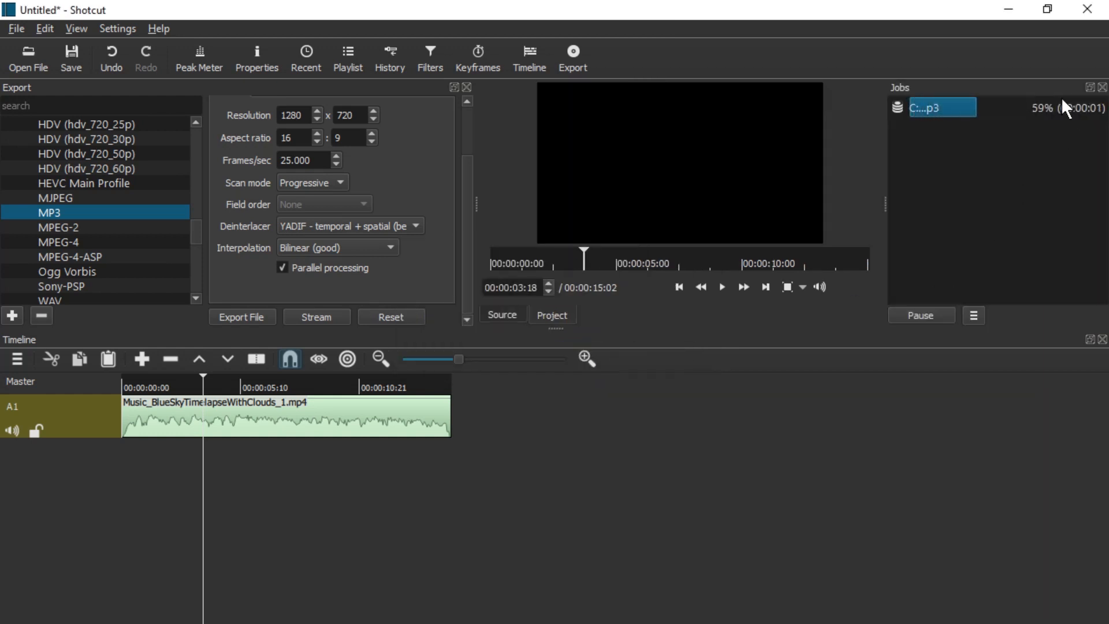
pyautogui.click(75, 29)
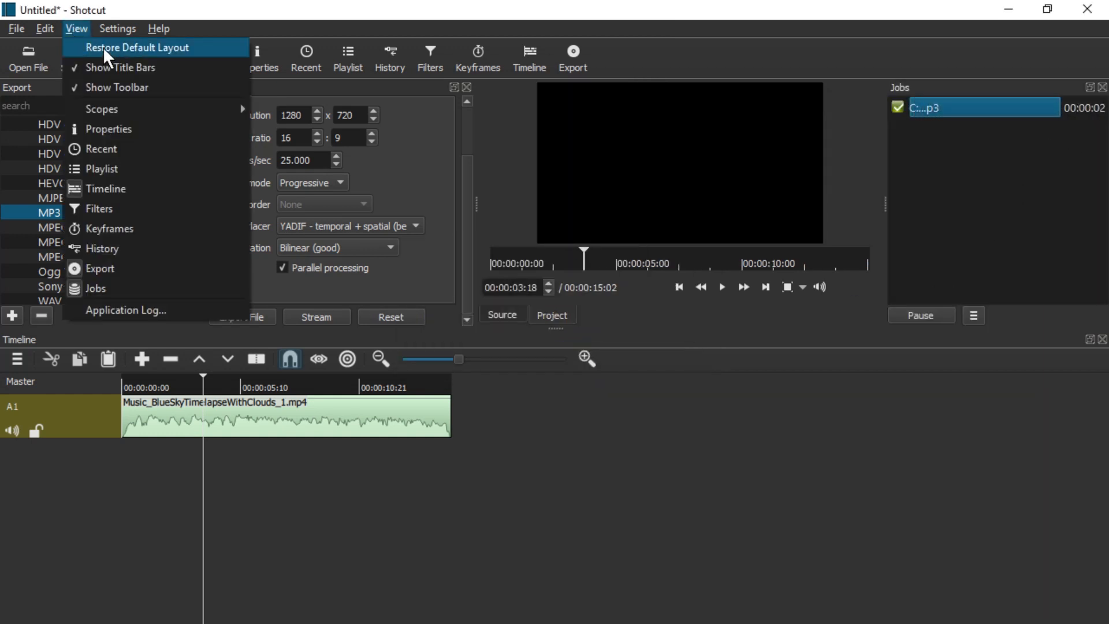
# Restore the default layout and show the Saturation filter on the first Training - 1194.mp4 clip
pyautogui.click(138, 48)
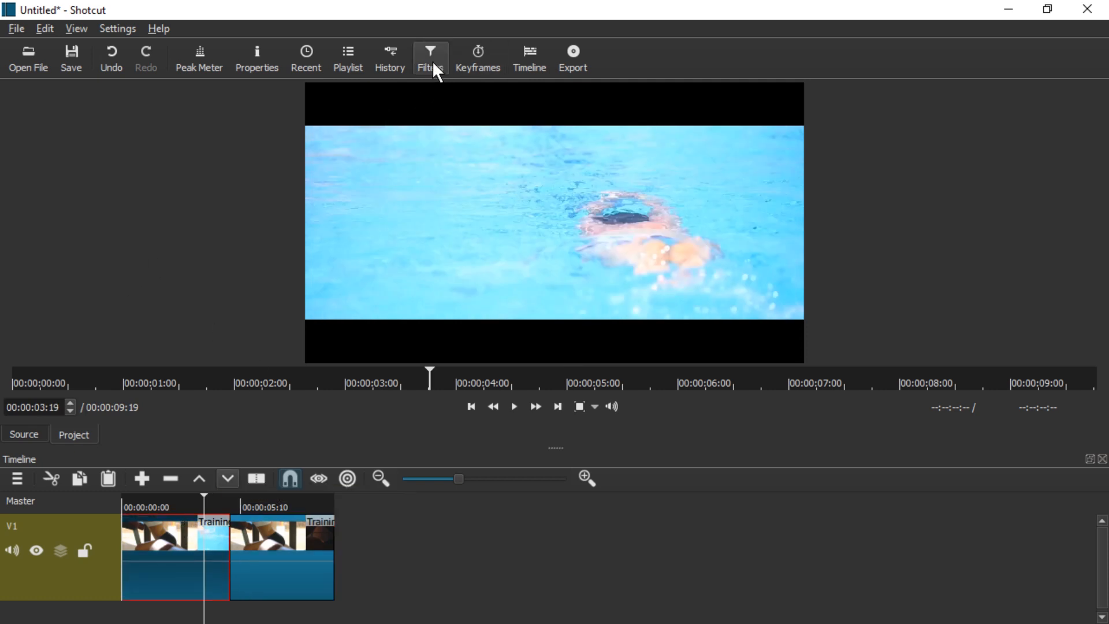
pyautogui.click(430, 57)
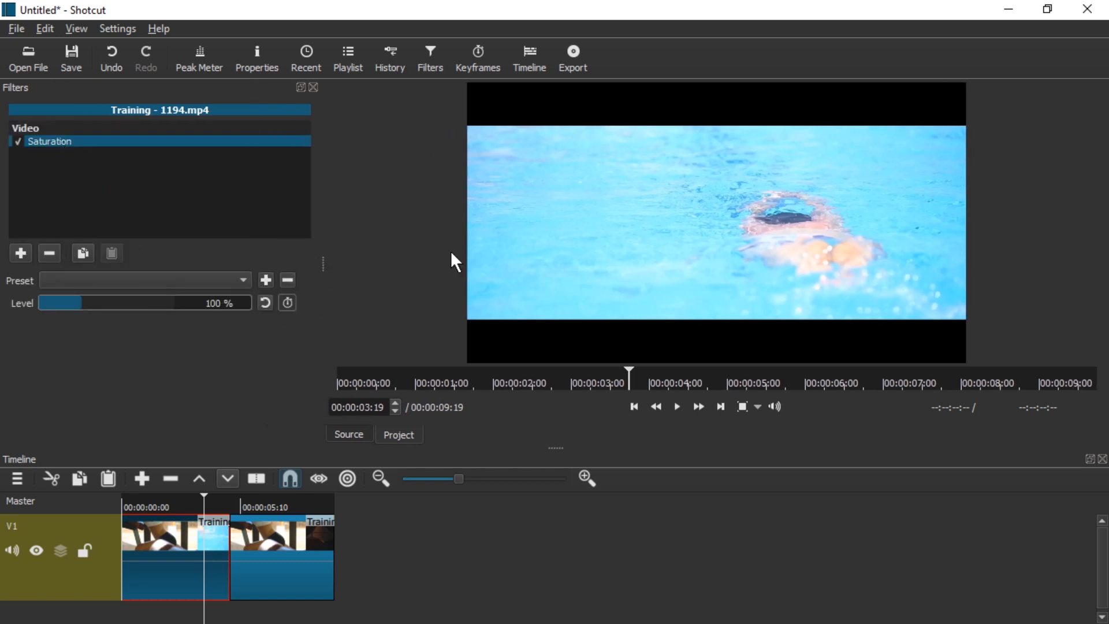
# Open the Keyframes panel and enable keyframing on the Saturation Level parameter
pyautogui.click(476, 58)
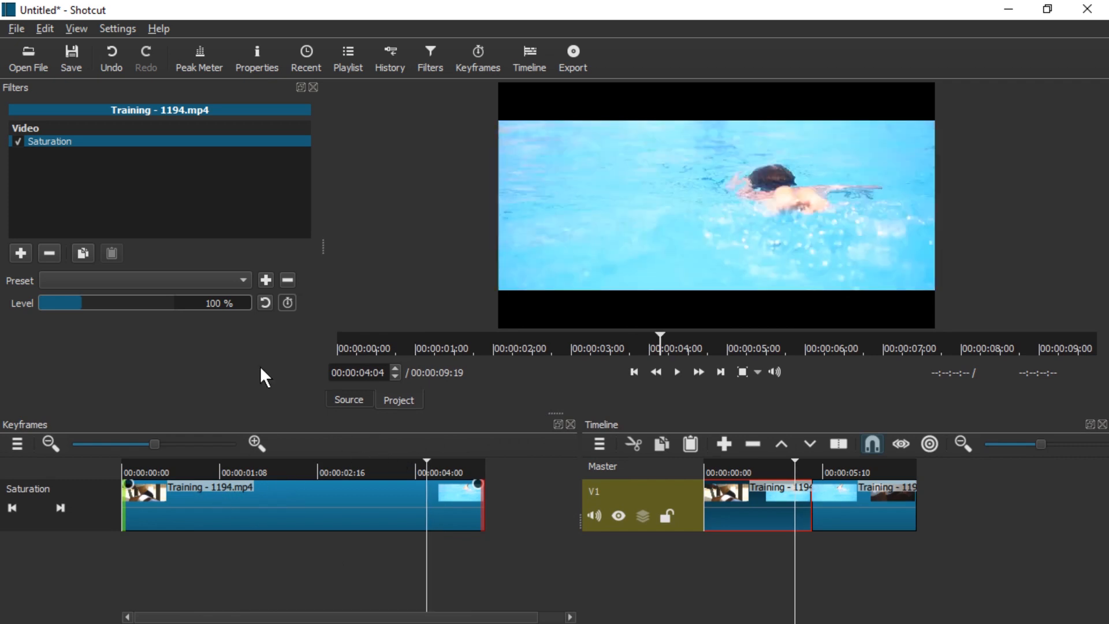
pyautogui.moveTo(287, 303)
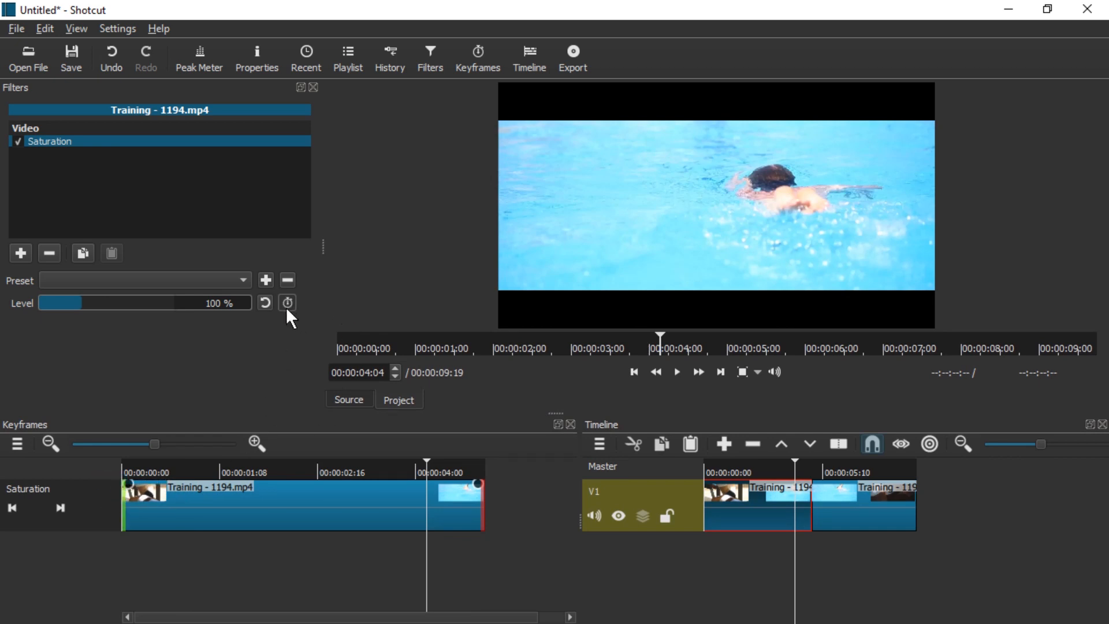
pyautogui.click(287, 302)
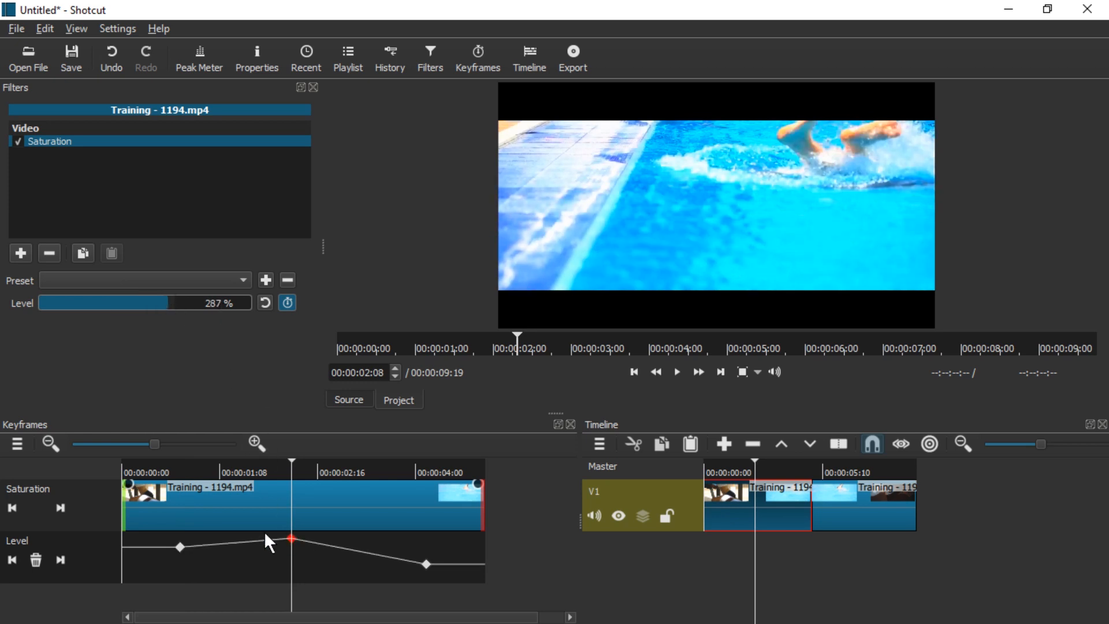
# Lower and reposition the early Saturation keyframe and pull the final keyframe lower
pyautogui.moveTo(290, 539); pyautogui.dragTo(196, 562)
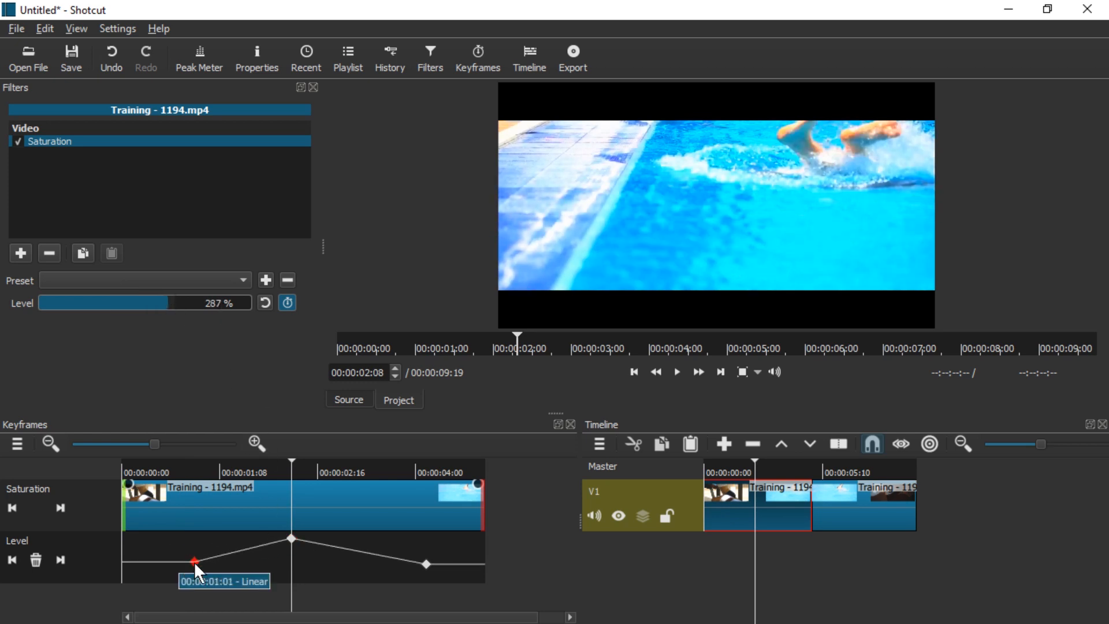
pyautogui.moveTo(195, 554); pyautogui.dragTo(179, 546)
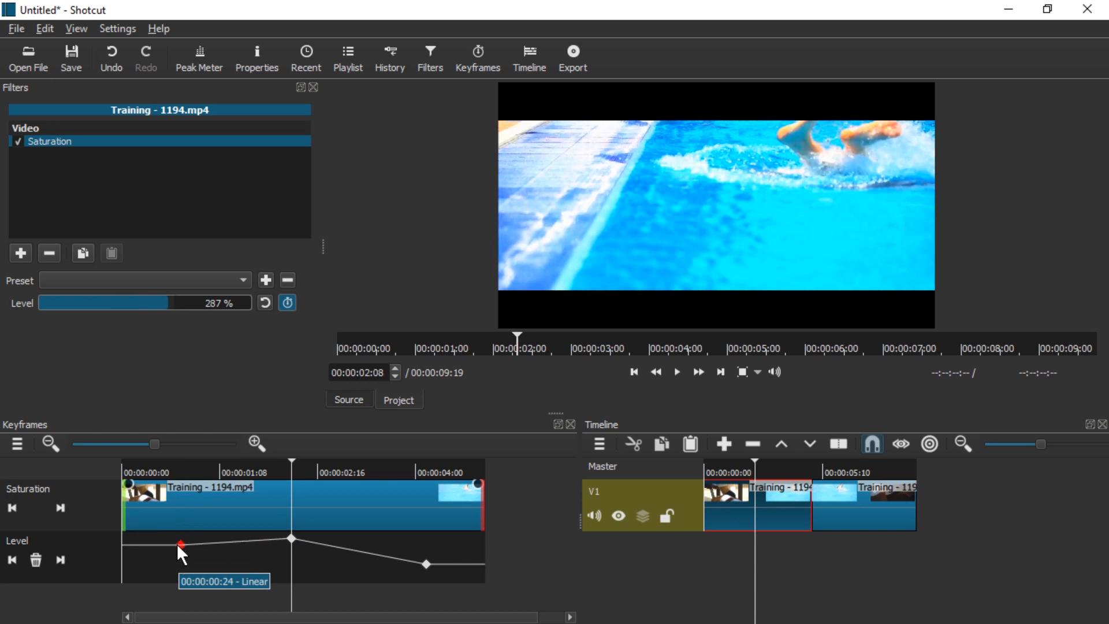
pyautogui.moveTo(180, 542); pyautogui.dragTo(234, 562)
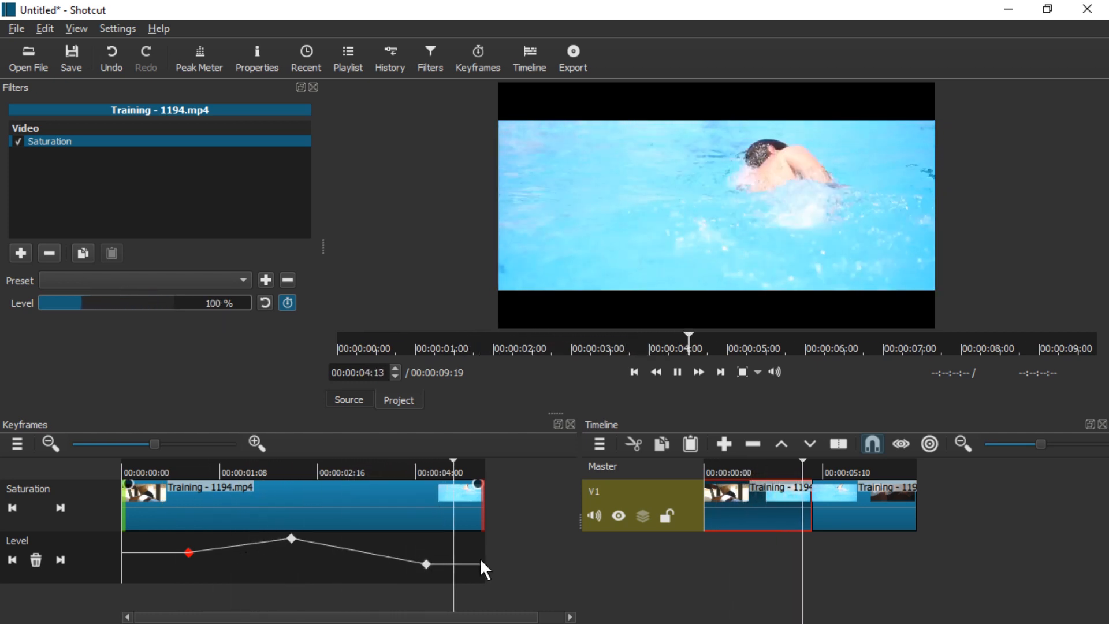
pyautogui.moveTo(424, 565); pyautogui.dragTo(409, 578)
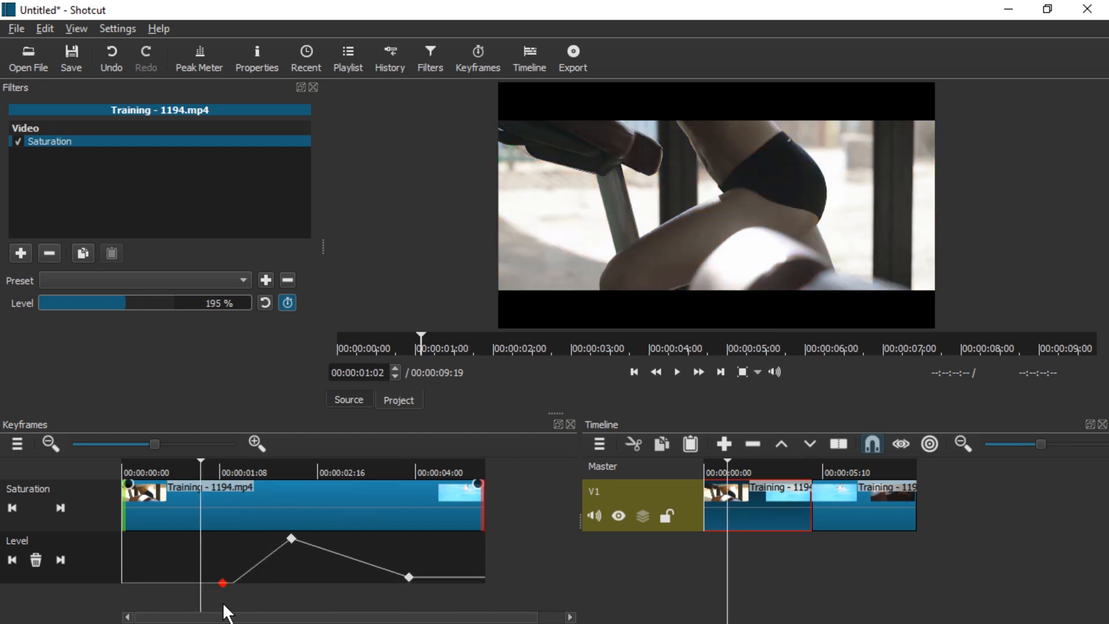
# Zigzag the Level curve around the one-second mark, then preview playback from the start
pyautogui.moveTo(223, 582); pyautogui.dragTo(227, 554)
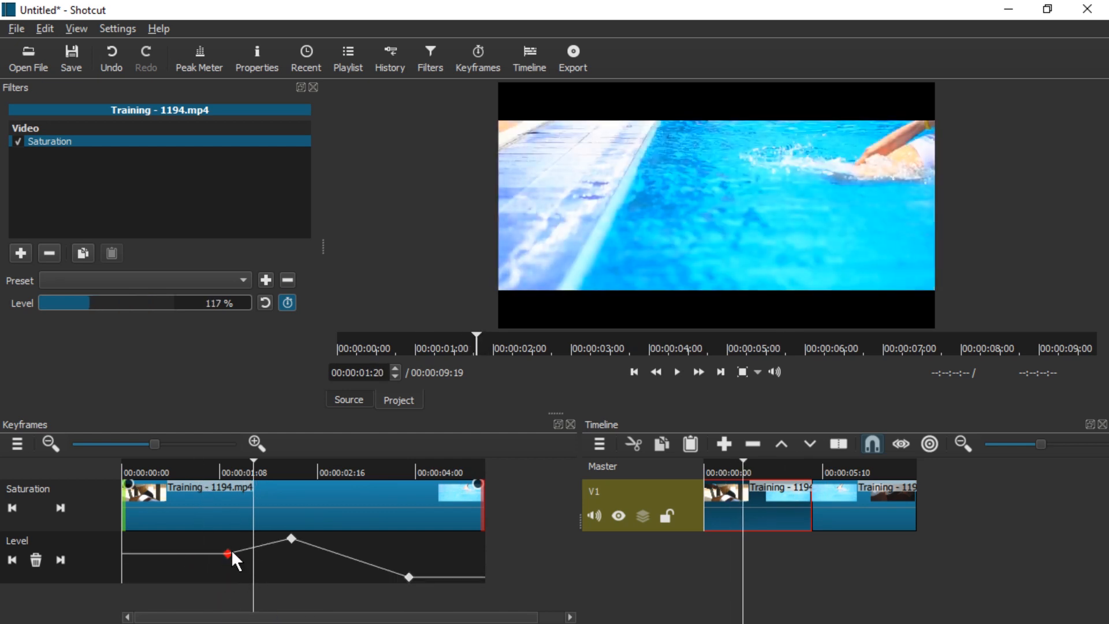
pyautogui.moveTo(228, 554); pyautogui.dragTo(227, 578)
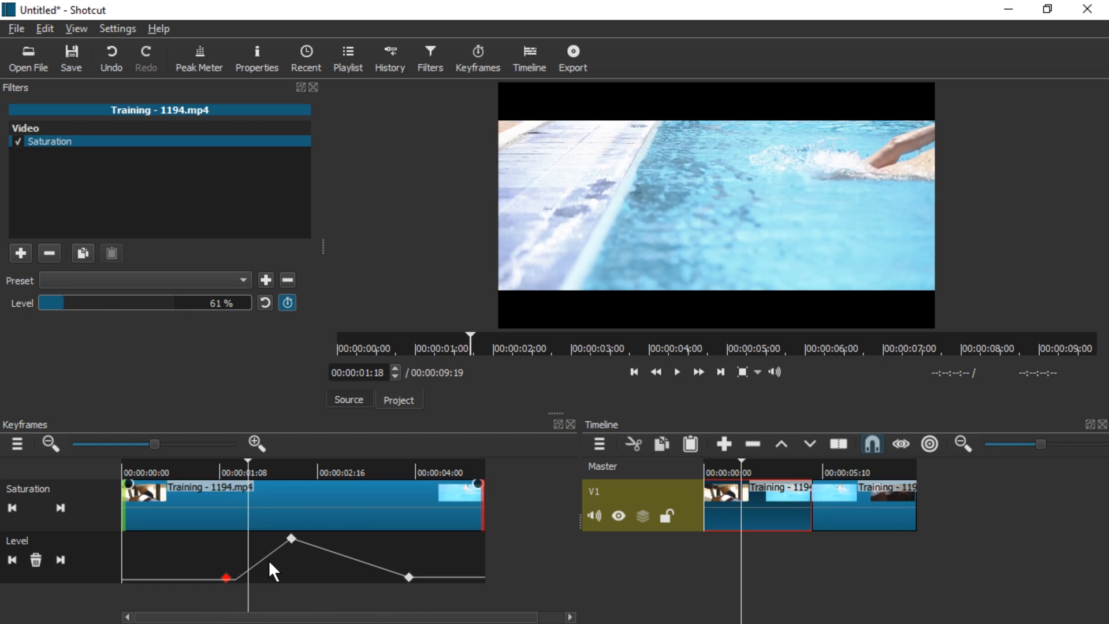
pyautogui.moveTo(70, 303); pyautogui.dragTo(138, 303)
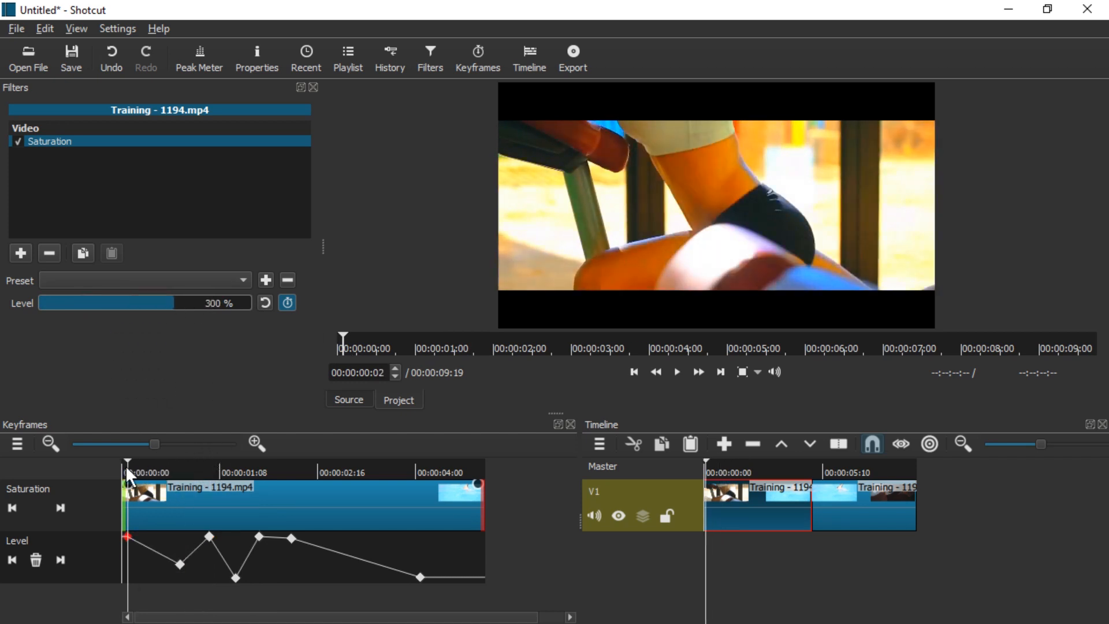
pyautogui.click(675, 371)
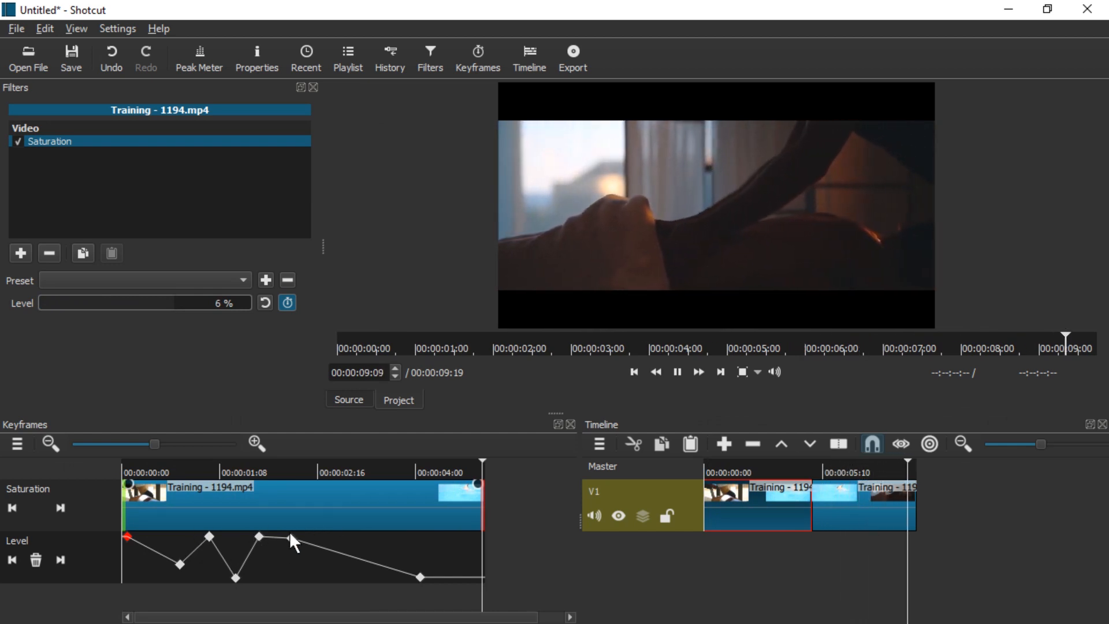
pyautogui.click(21, 253)
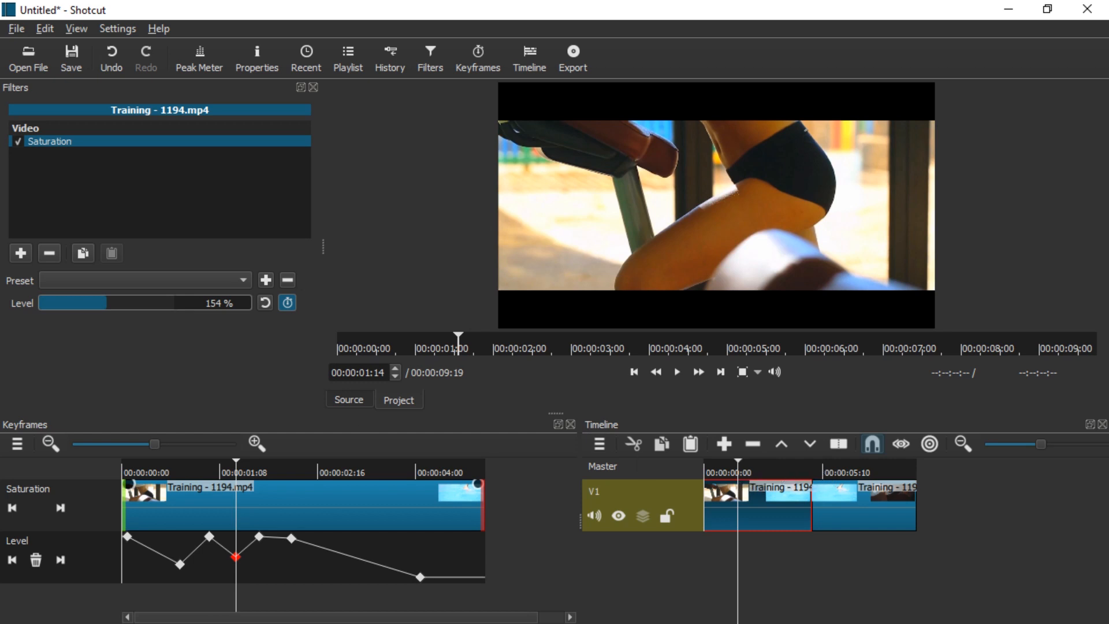
# Add a Size and Position filter with the Top Left preset to the Training clip
pyautogui.click(20, 253)
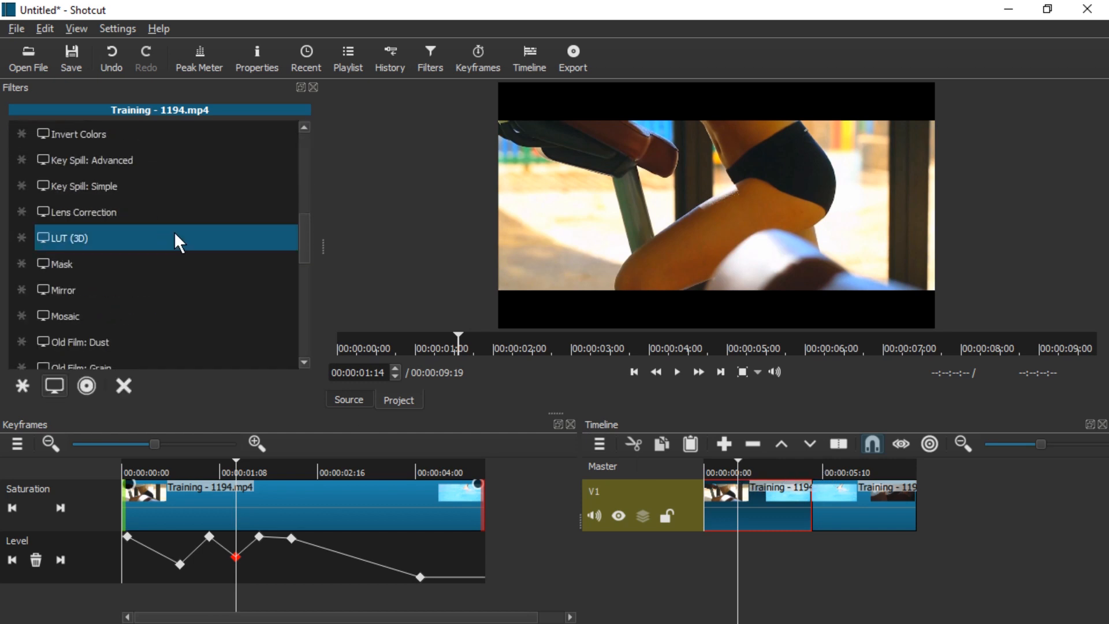
pyautogui.scroll(-3)
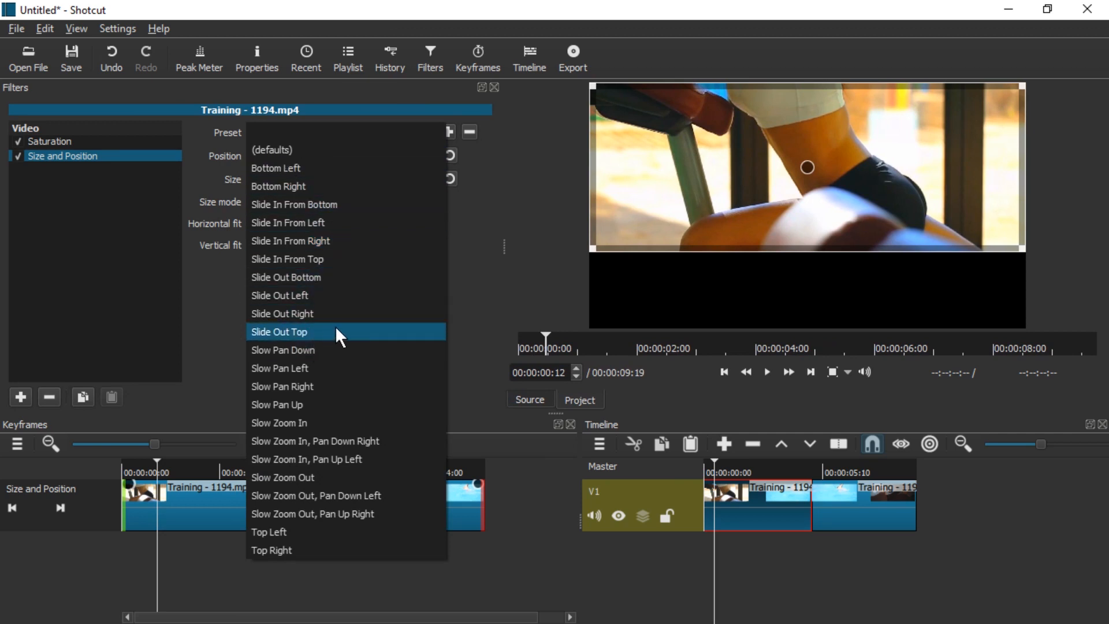
pyautogui.moveTo(350, 356)
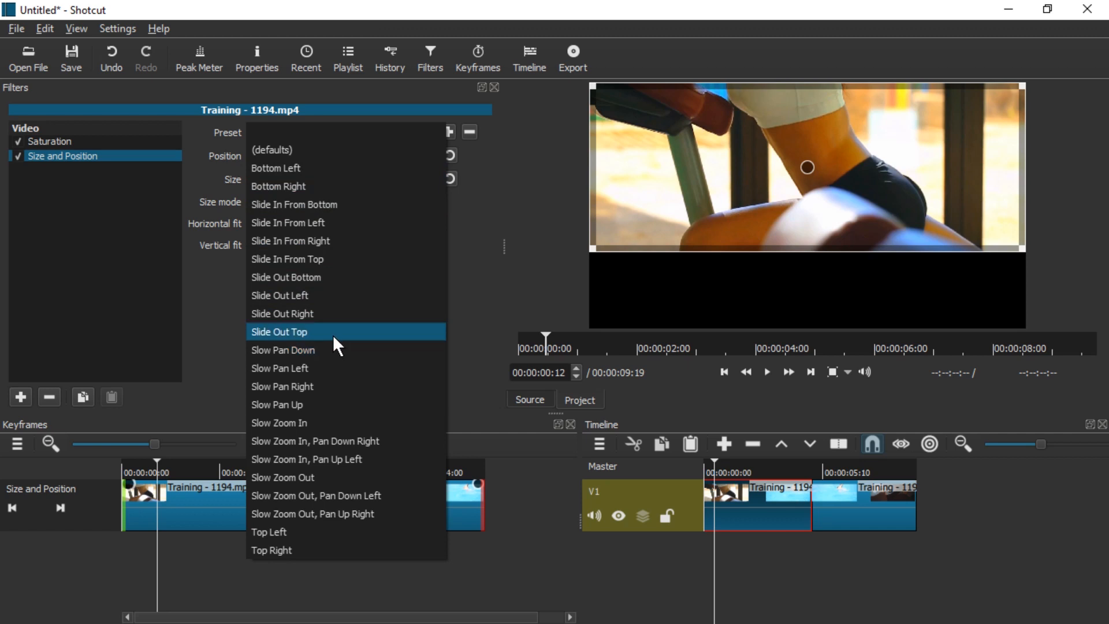
pyautogui.click(278, 331)
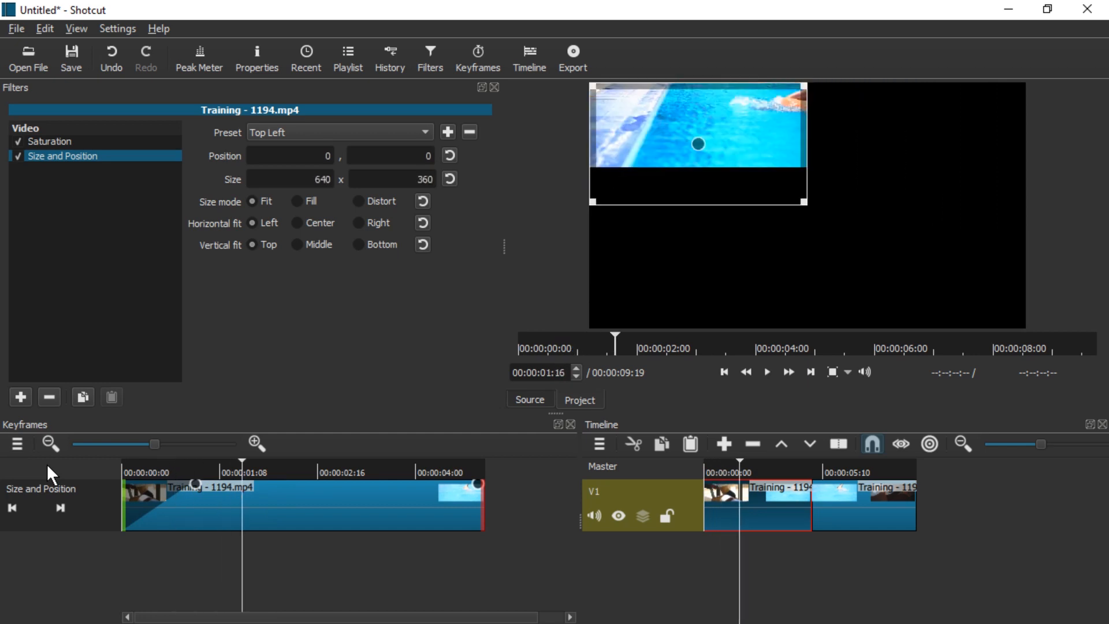
pyautogui.moveTo(198, 489)
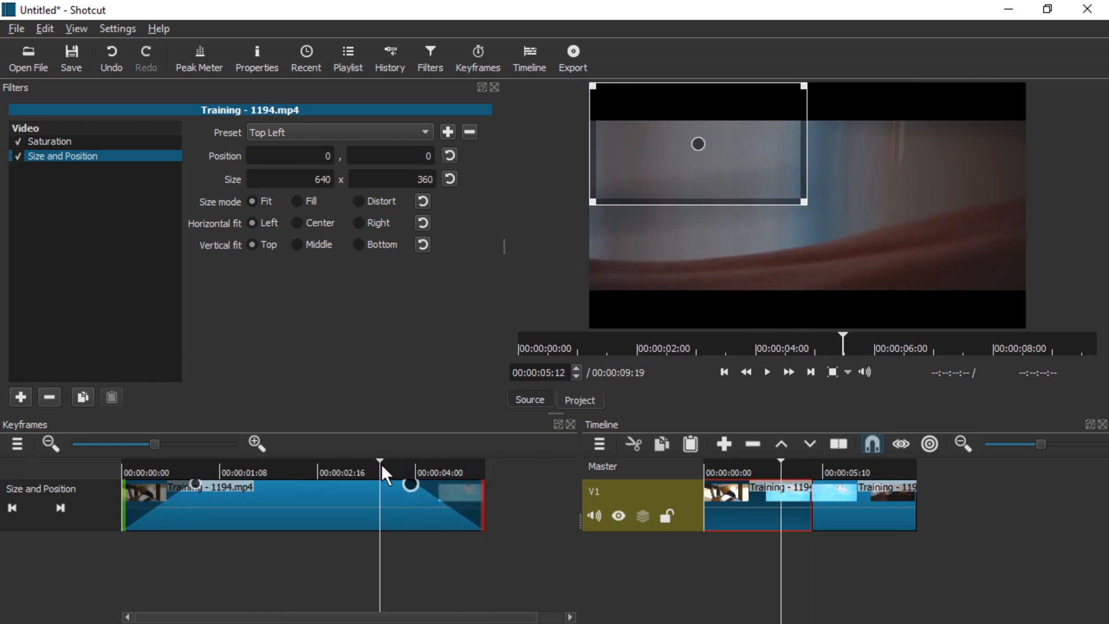
# Try enabling GPU effects in Settings, then decline the restart prompt
pyautogui.click(117, 28)
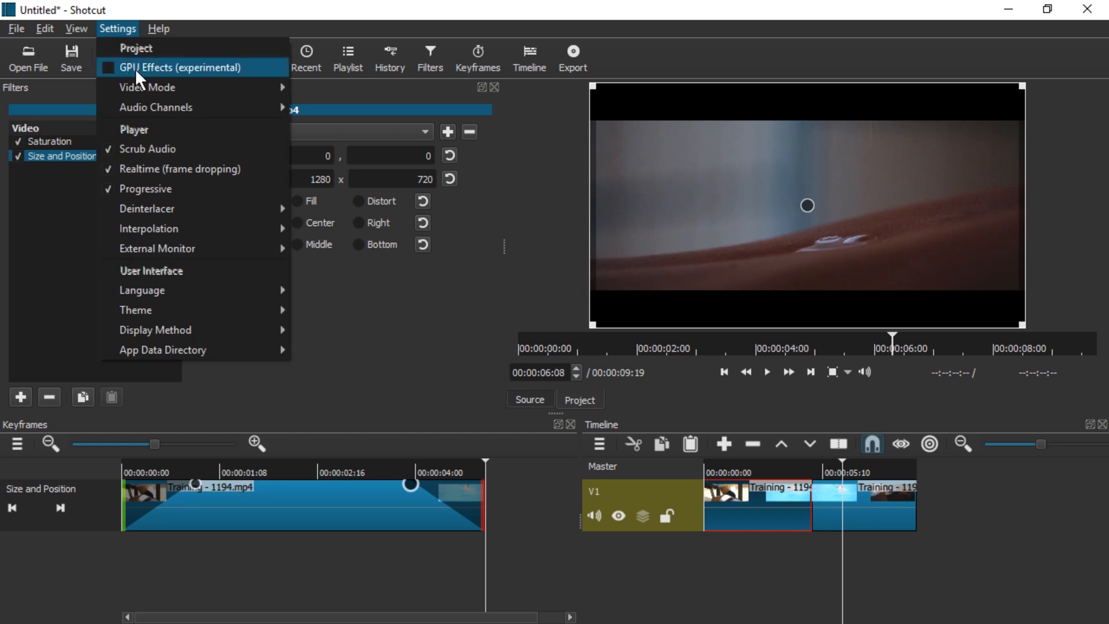
pyautogui.moveTo(186, 75)
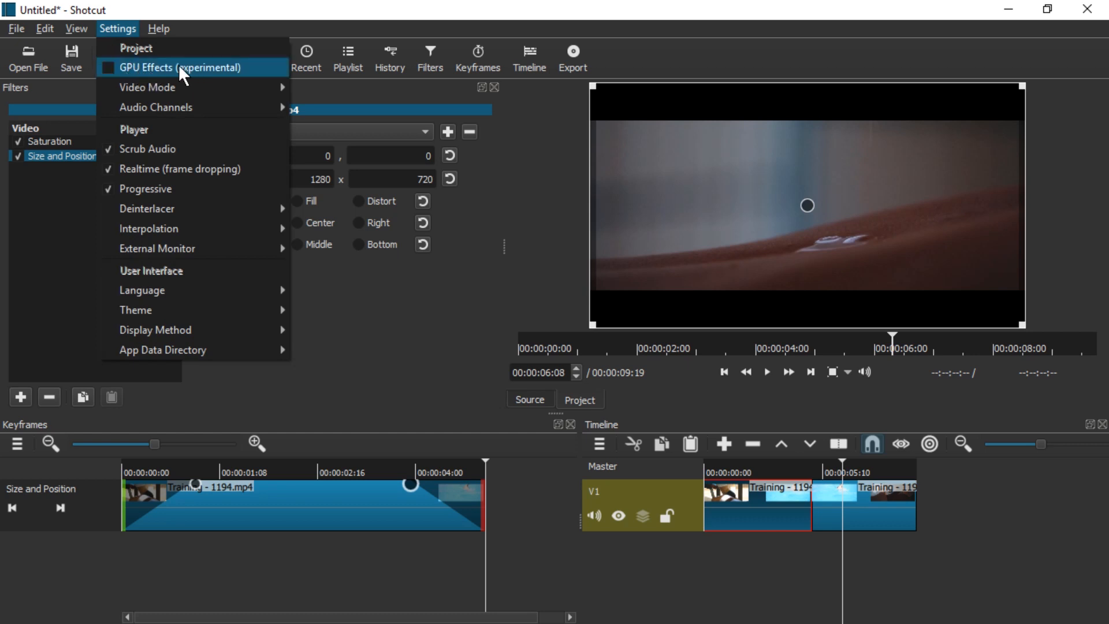
pyautogui.moveTo(169, 73)
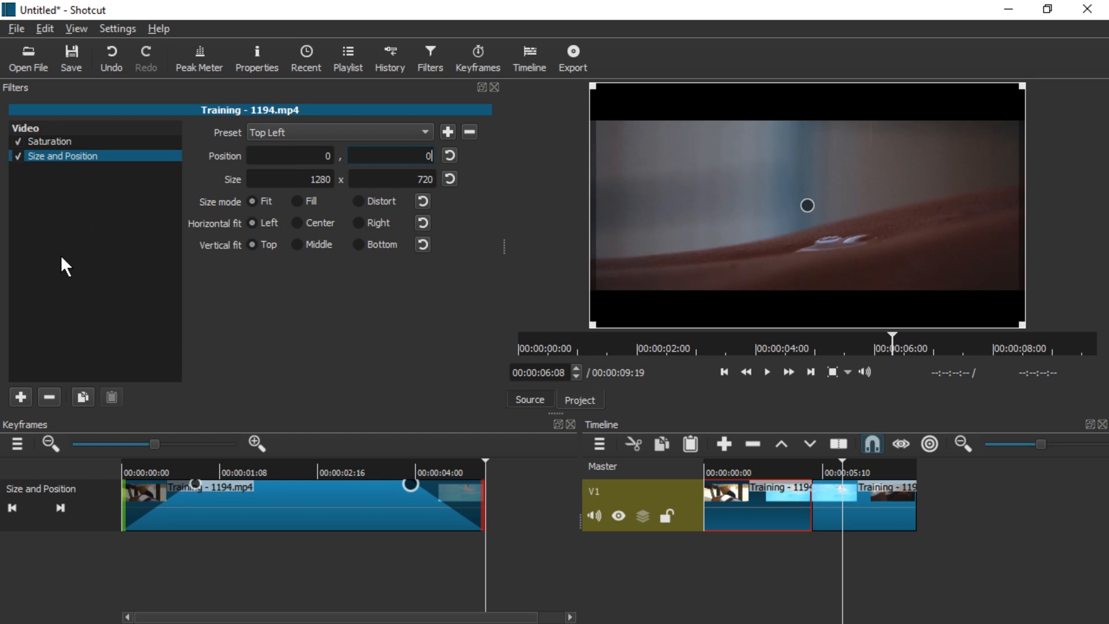
pyautogui.moveTo(104, 30)
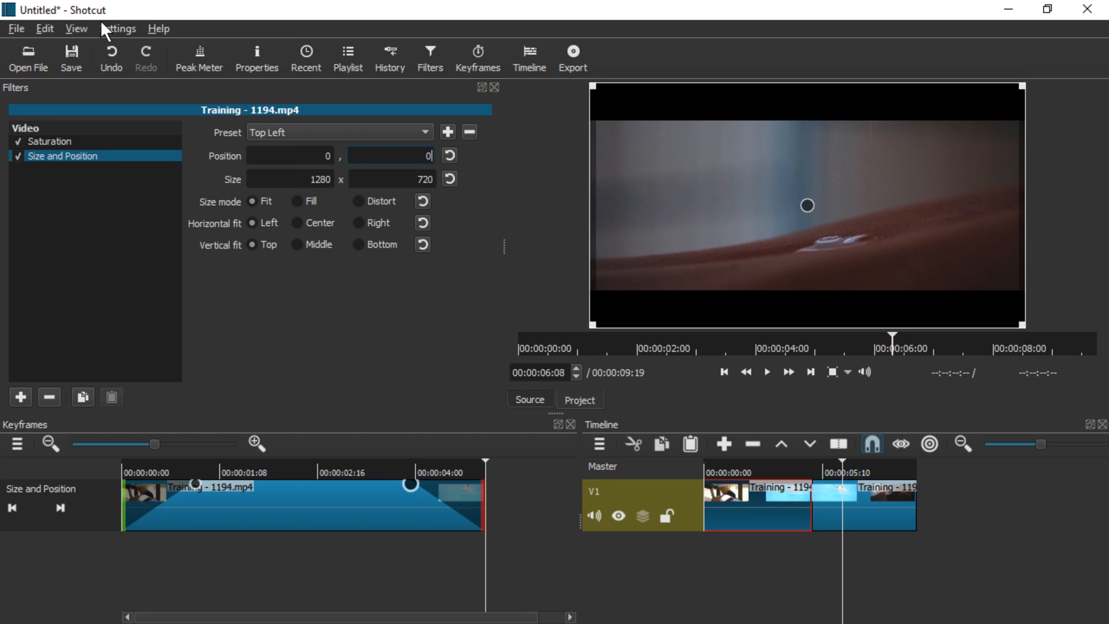
pyautogui.click(117, 28)
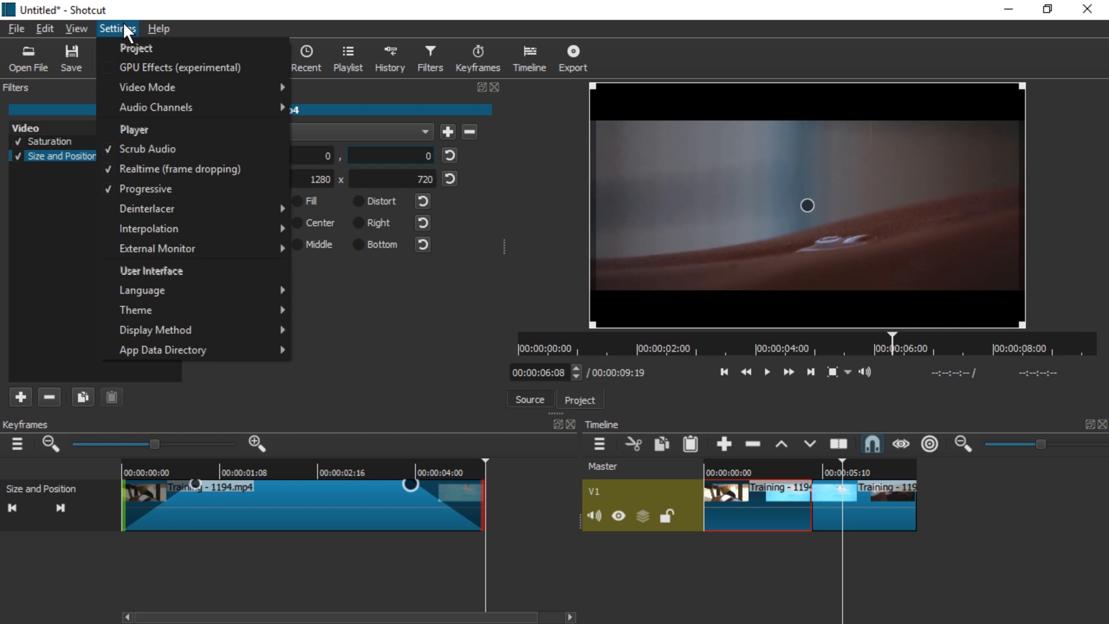
pyautogui.click(181, 67)
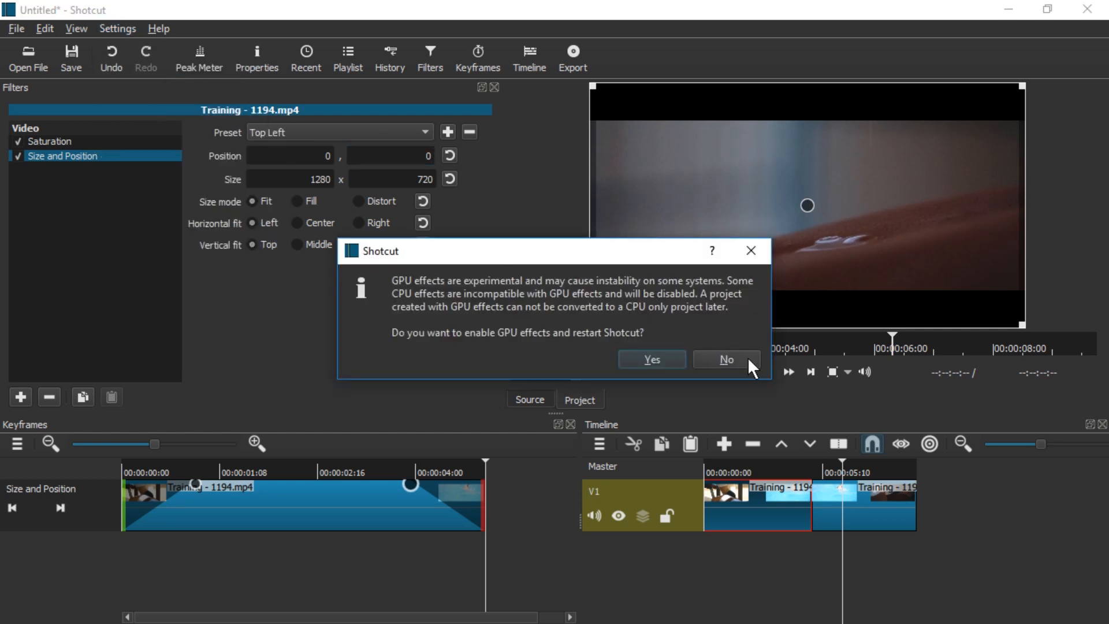
pyautogui.click(724, 359)
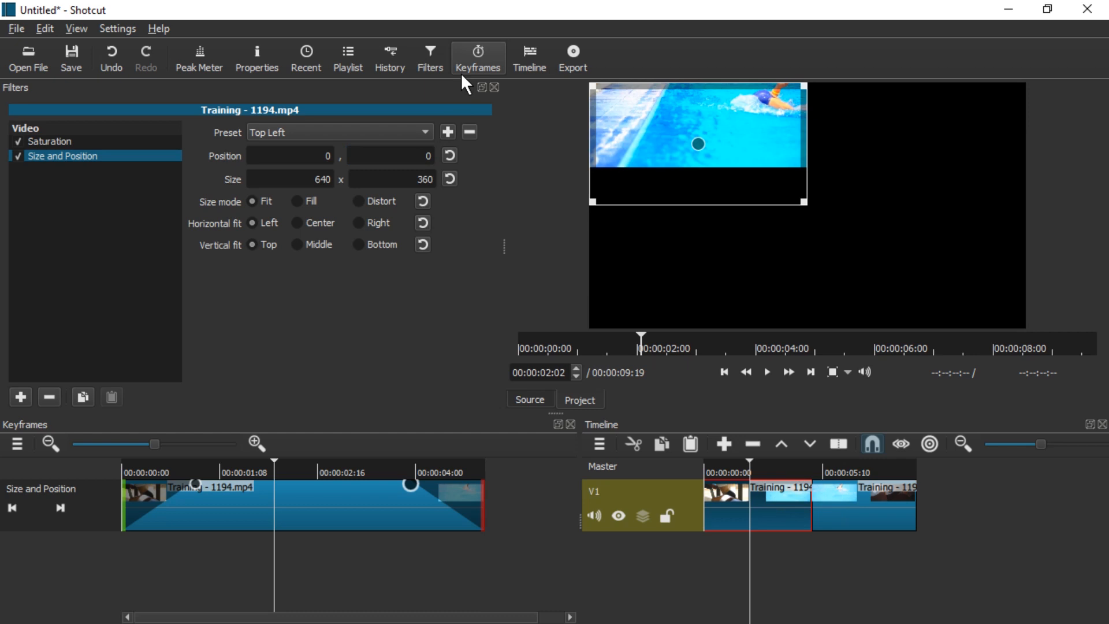
pyautogui.moveTo(305, 58)
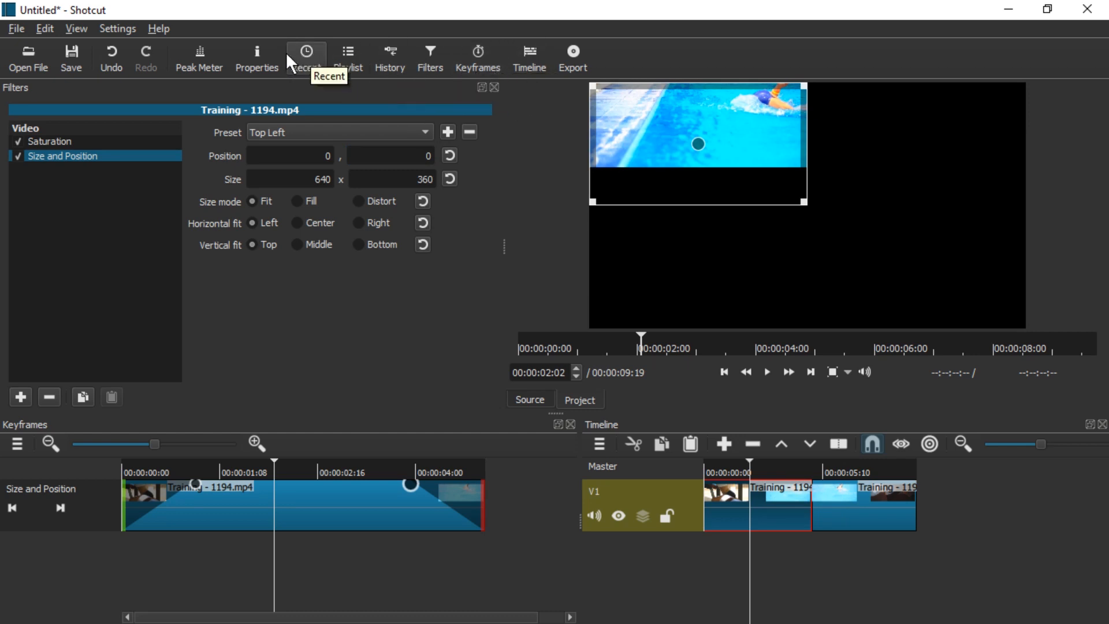
# Reverse Training - 1194 into a ProRes/ALAC MOV file and start the reverse job
pyautogui.click(256, 56)
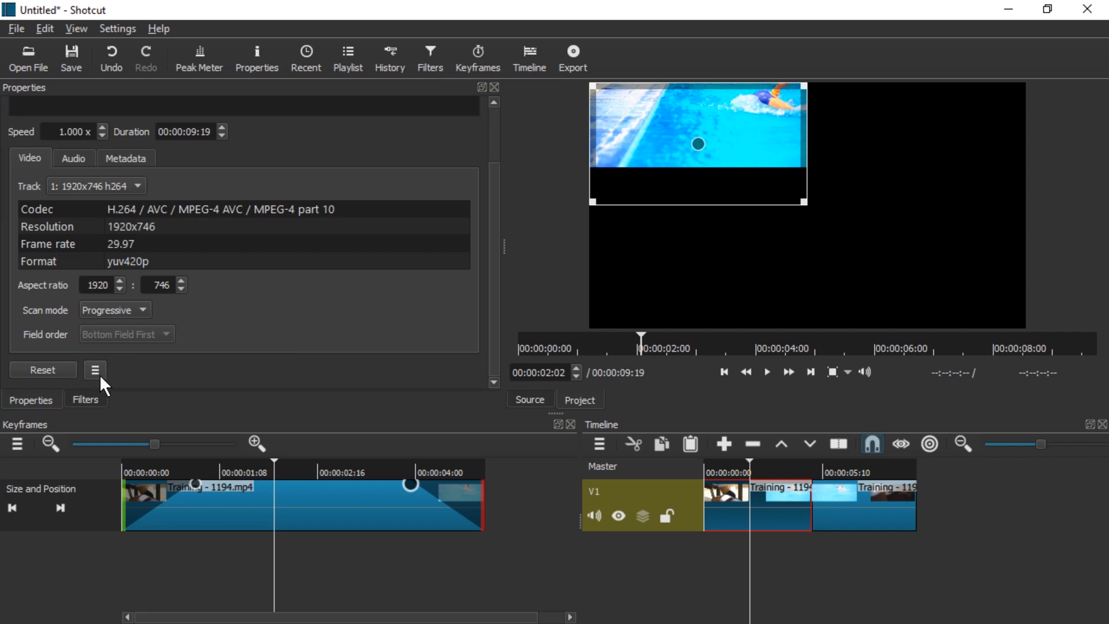
pyautogui.click(94, 369)
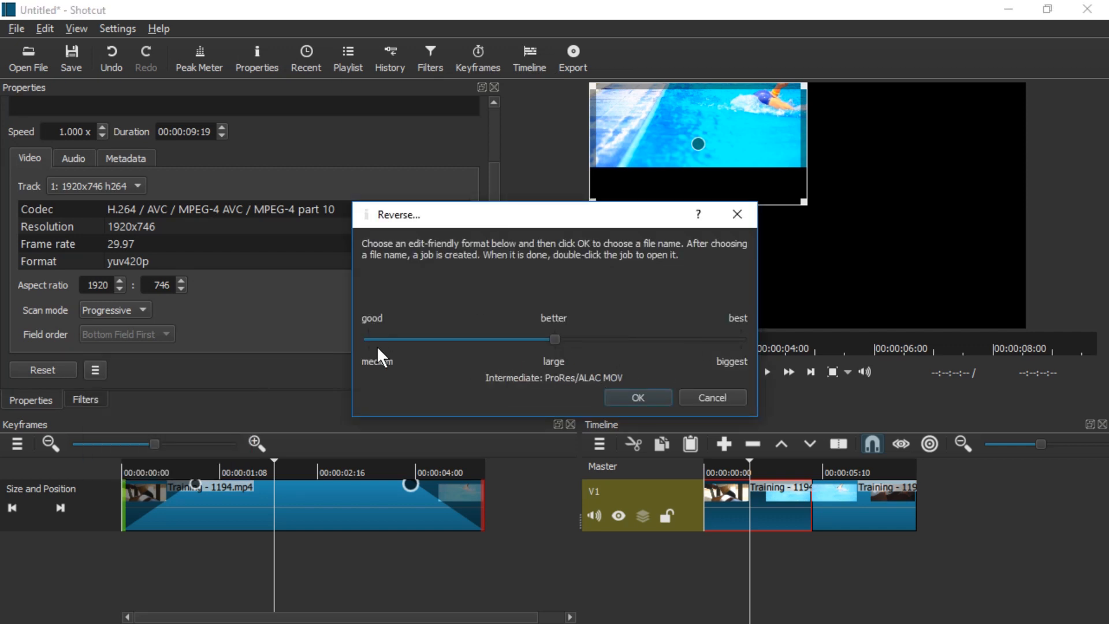
pyautogui.moveTo(555, 340); pyautogui.dragTo(740, 340)
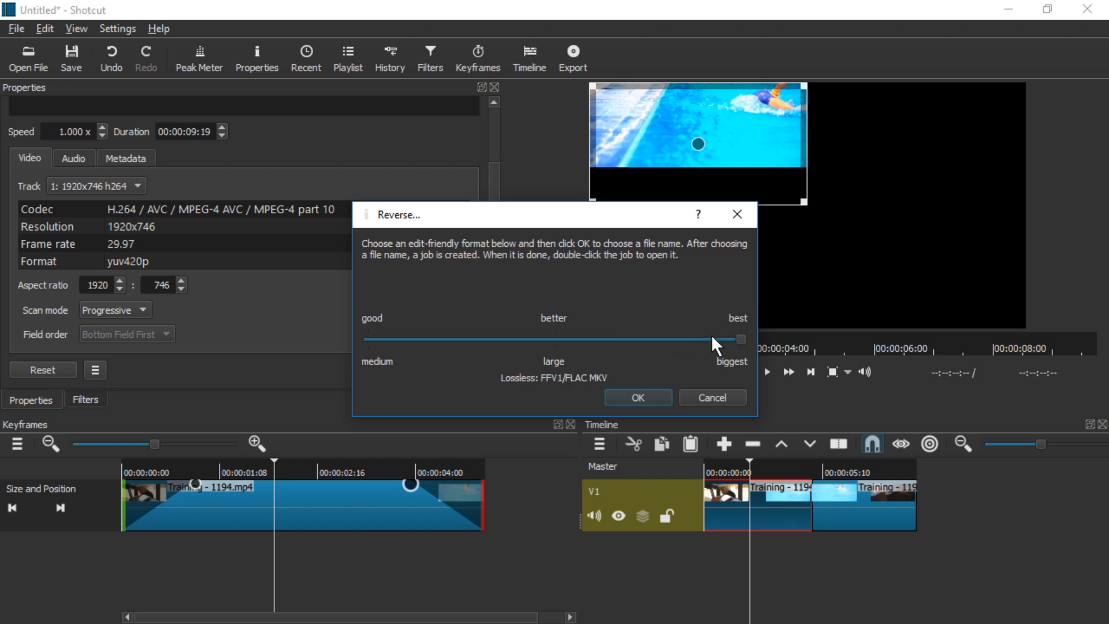
pyautogui.moveTo(741, 340); pyautogui.dragTo(554, 339)
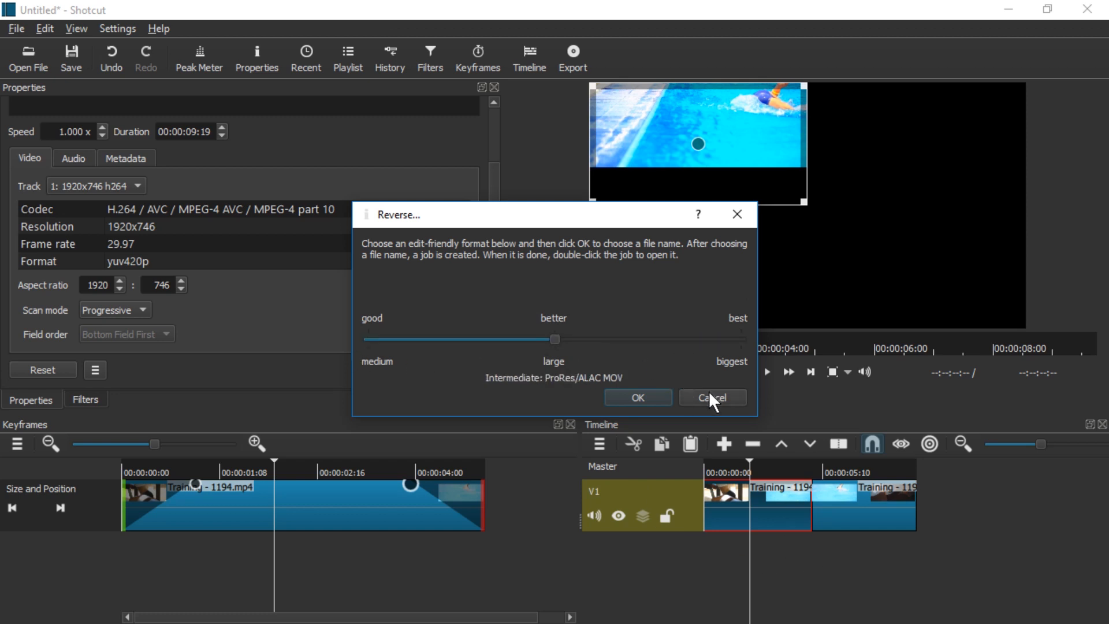
pyautogui.click(637, 397)
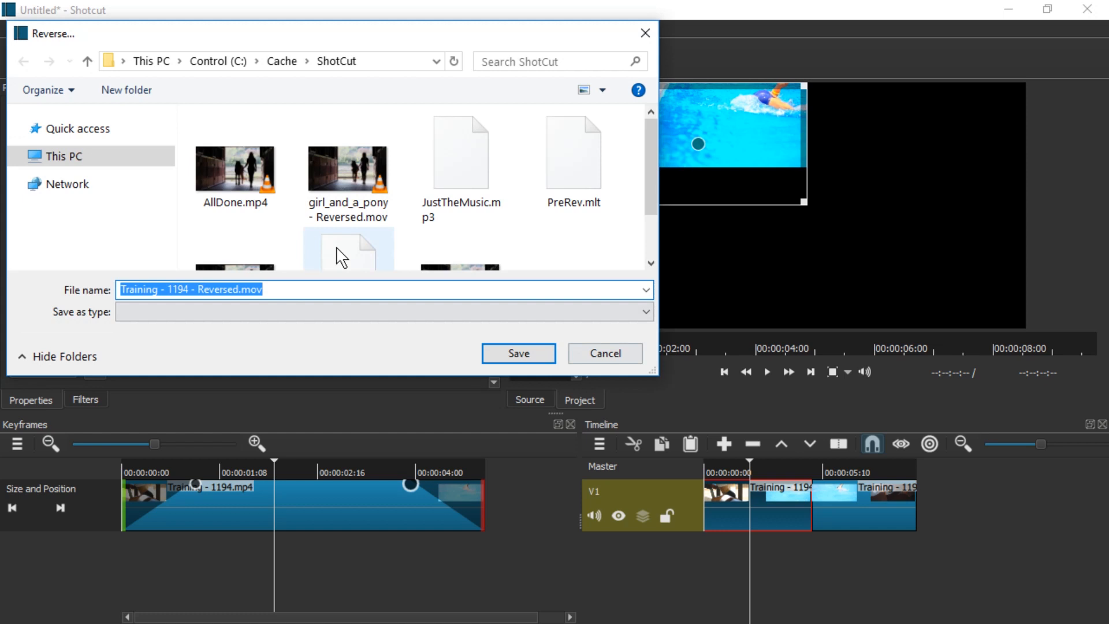
pyautogui.click(517, 353)
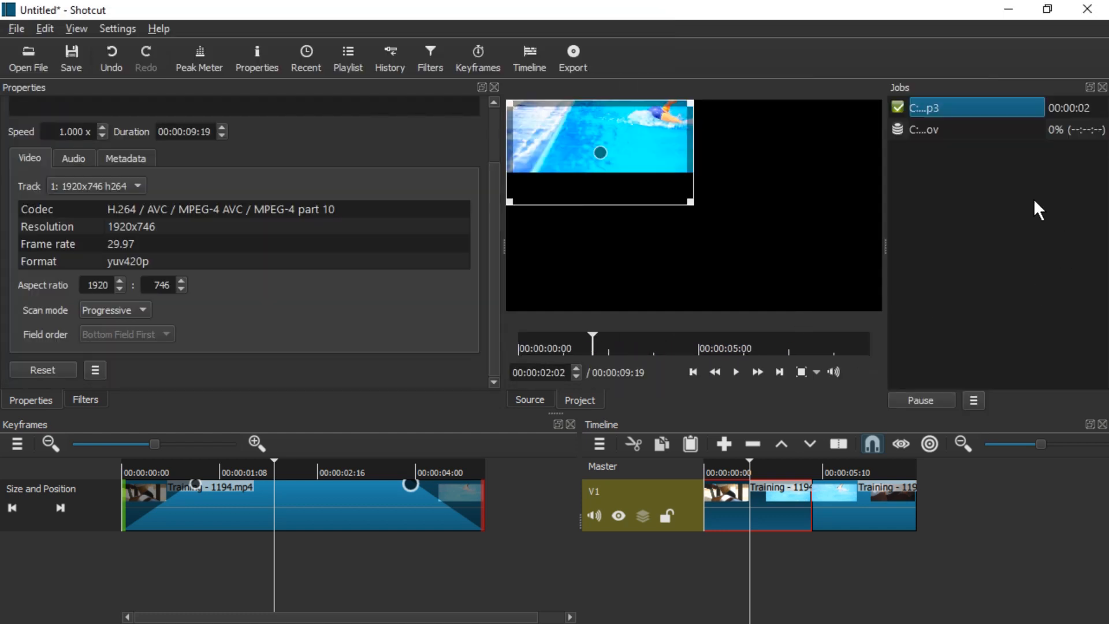
pyautogui.moveTo(936, 140)
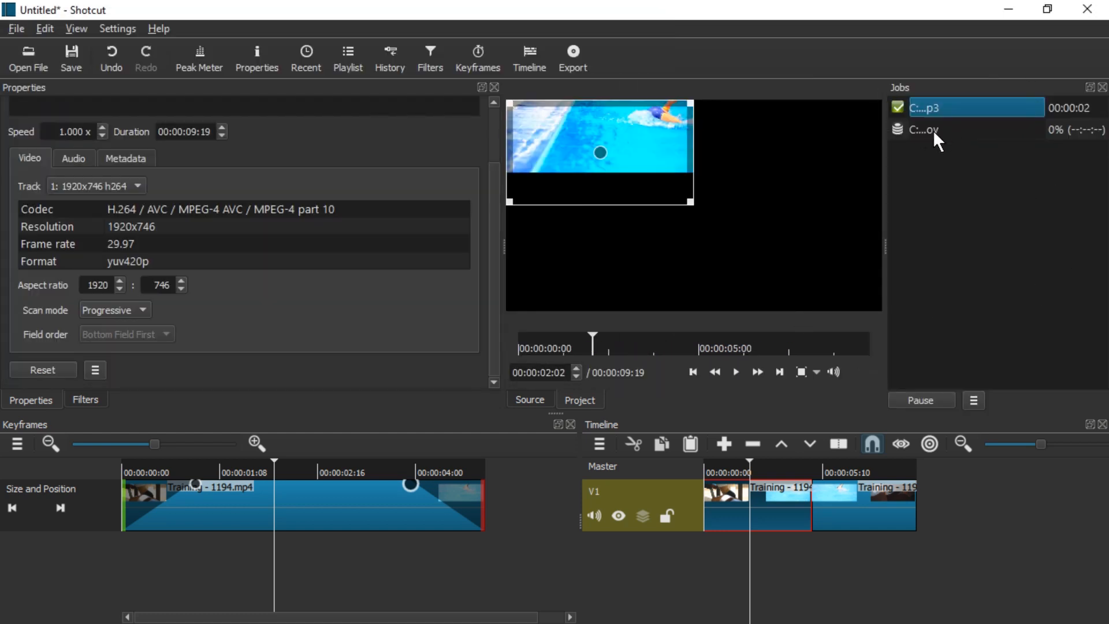
pyautogui.moveTo(838, 445)
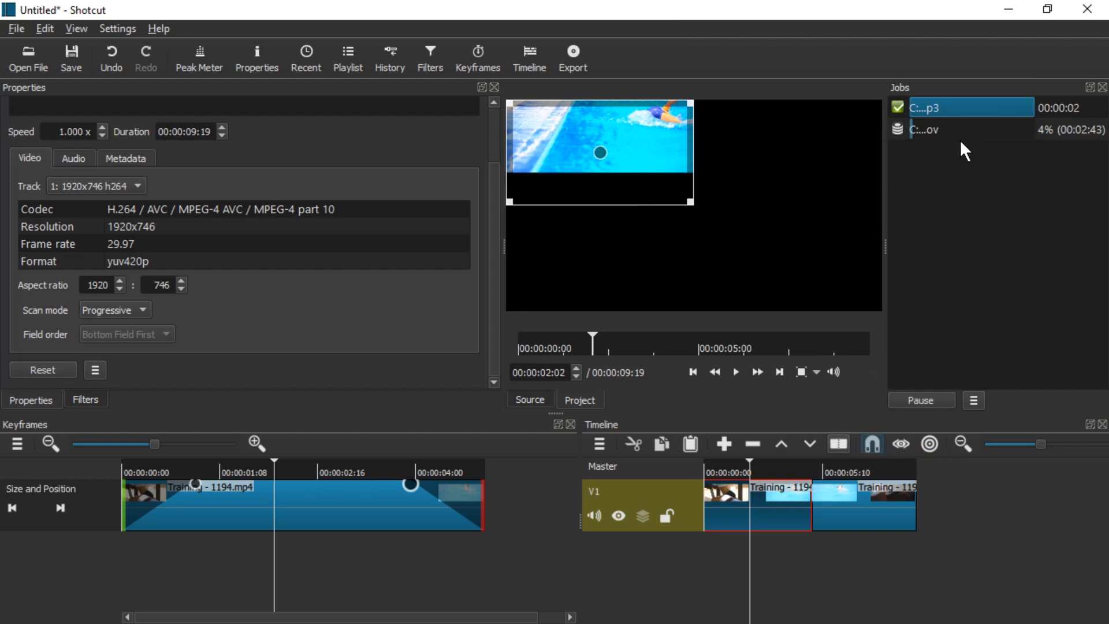
pyautogui.moveTo(781, 443)
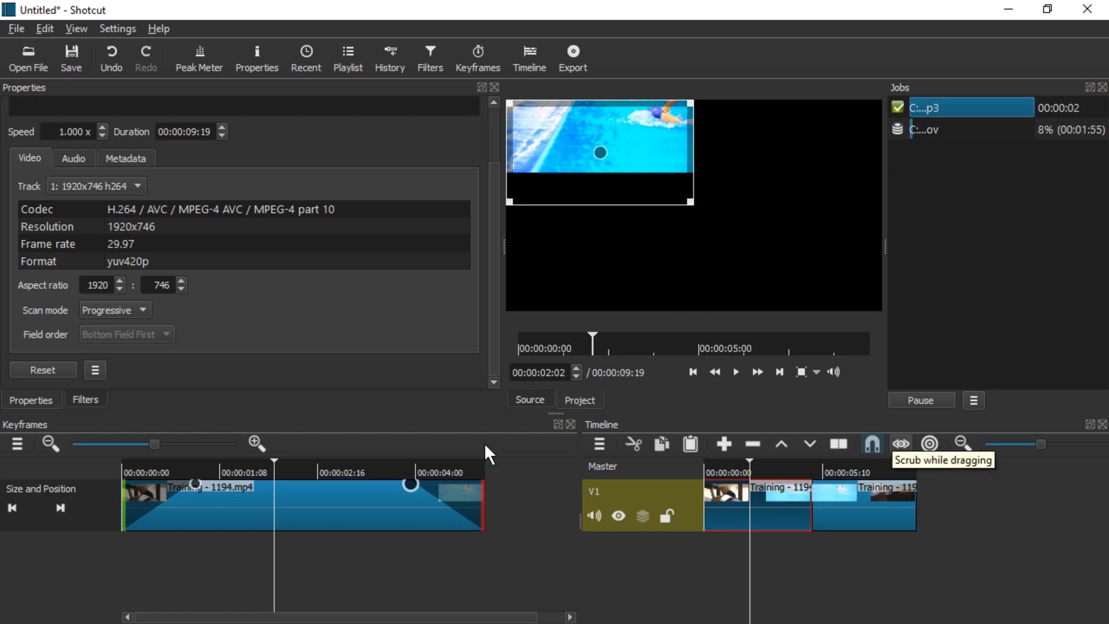
pyautogui.moveTo(886, 315)
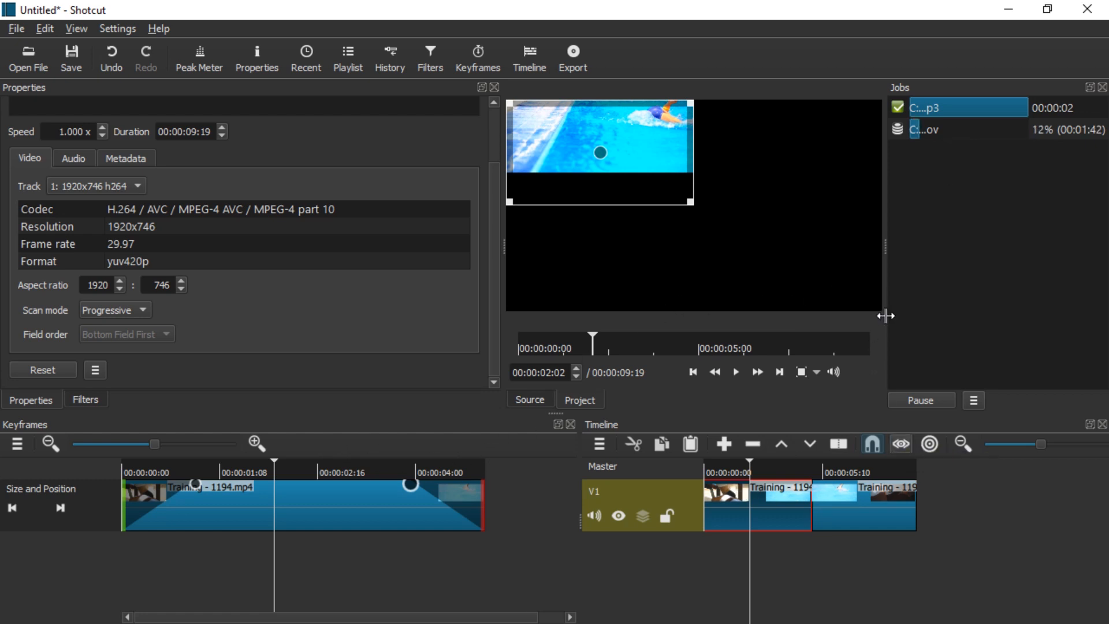
pyautogui.moveTo(444, 226)
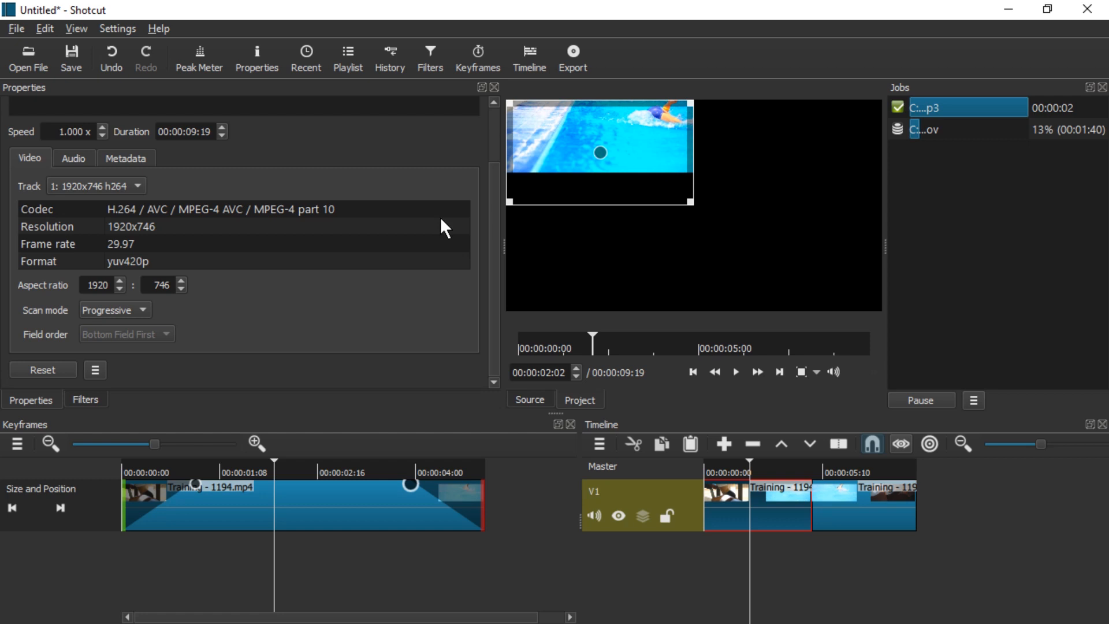
pyautogui.moveTo(765, 163)
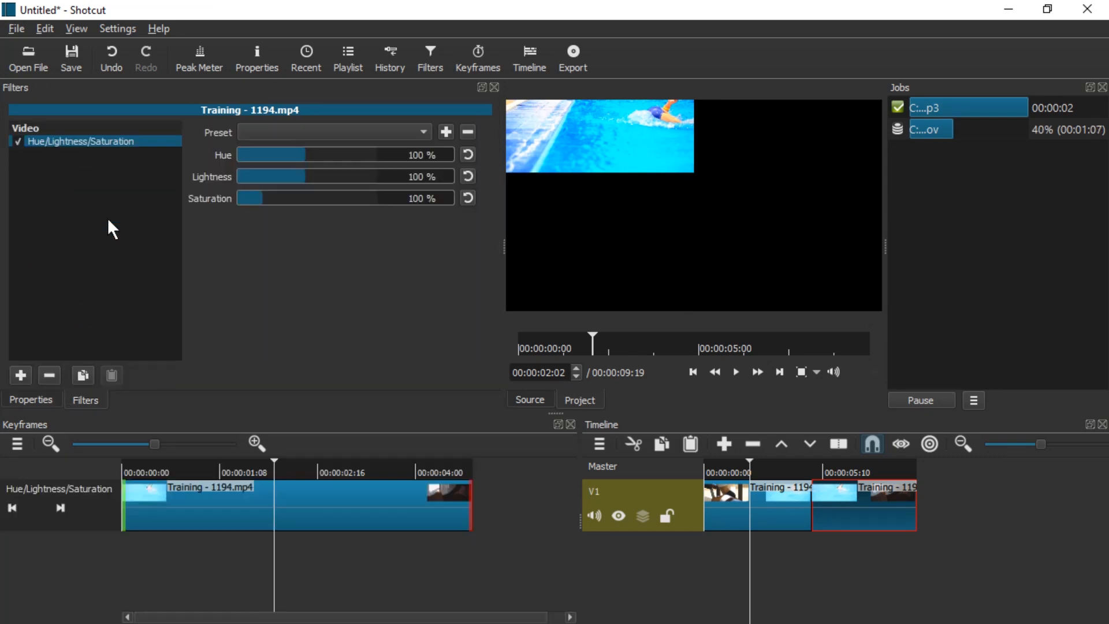
pyautogui.moveTo(210, 154)
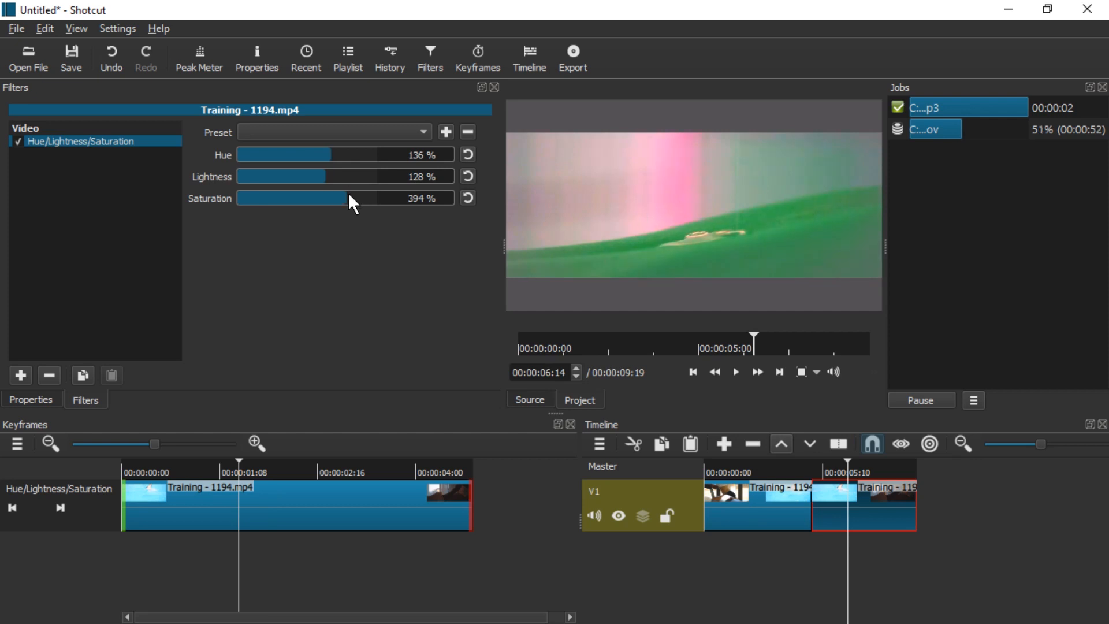
# Open Shotcut's online keyboard shortcut reference from the Help menu
pyautogui.click(158, 28)
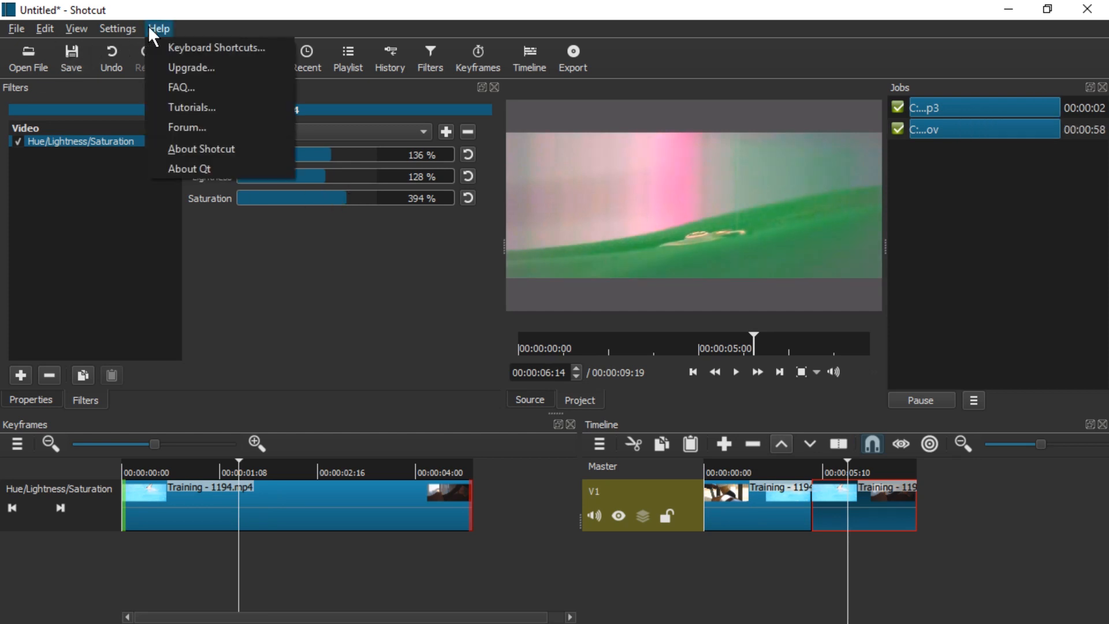
pyautogui.moveTo(217, 47)
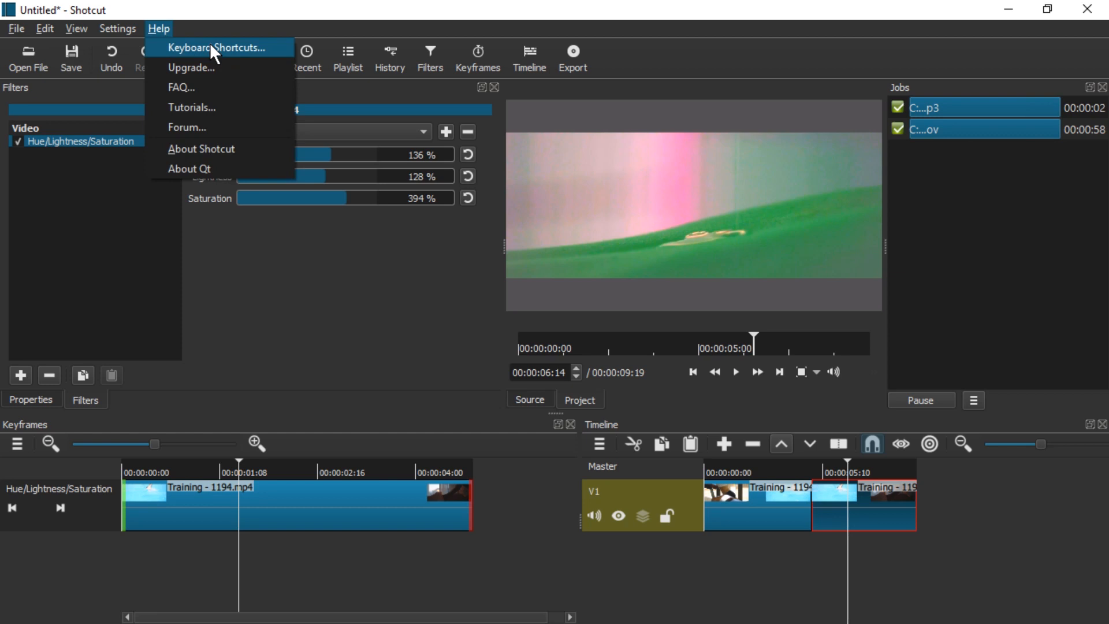
pyautogui.click(217, 48)
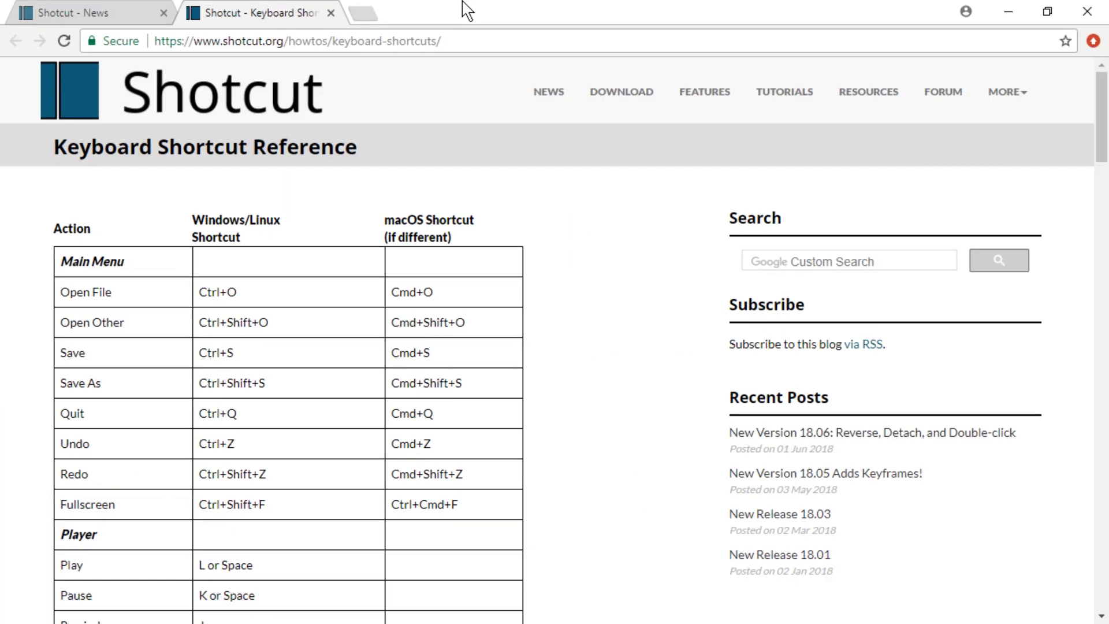
pyautogui.moveTo(481, 142)
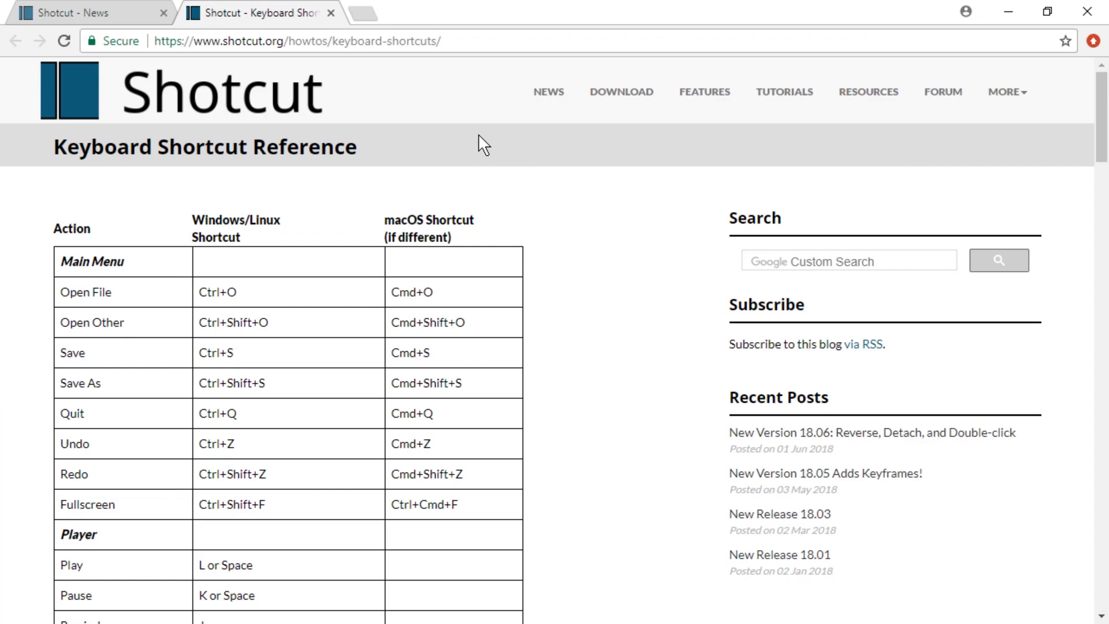
# Browse the shortcut reference, selecting 'Track' in Add Audio Track, then return to Shotcut News
pyautogui.scroll(-3)
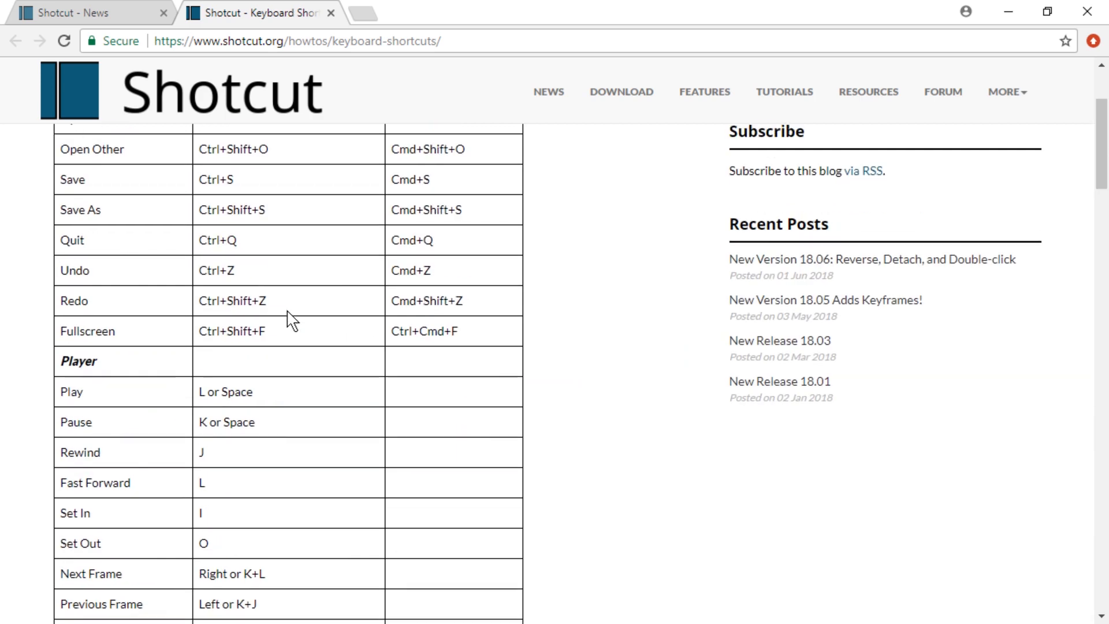
pyautogui.scroll(-3)
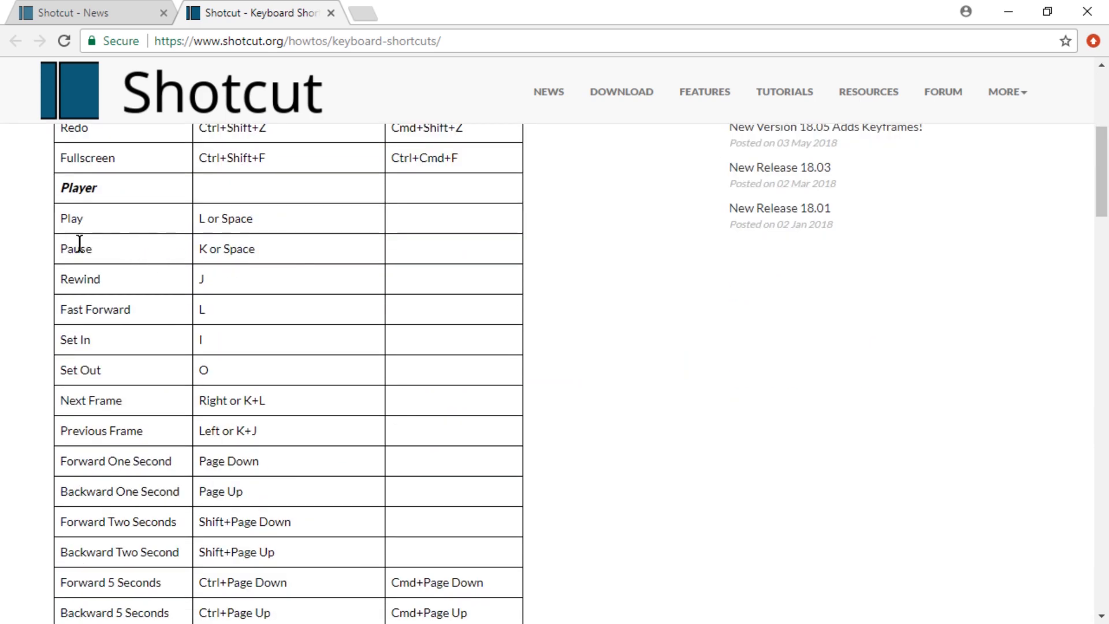
pyautogui.scroll(-3)
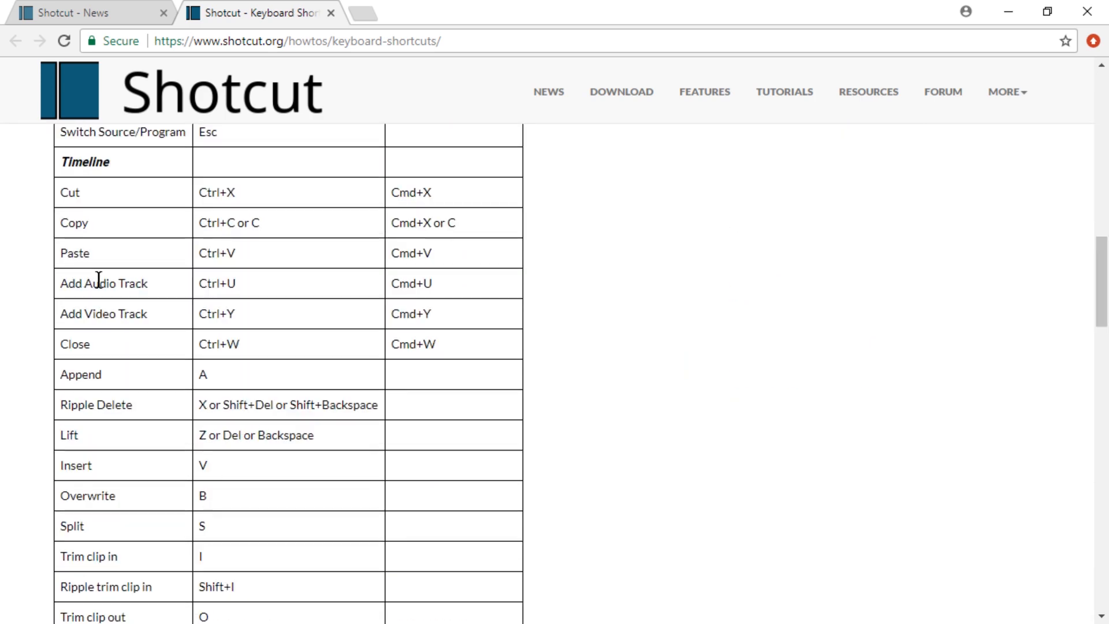
pyautogui.doubleClick(133, 283)
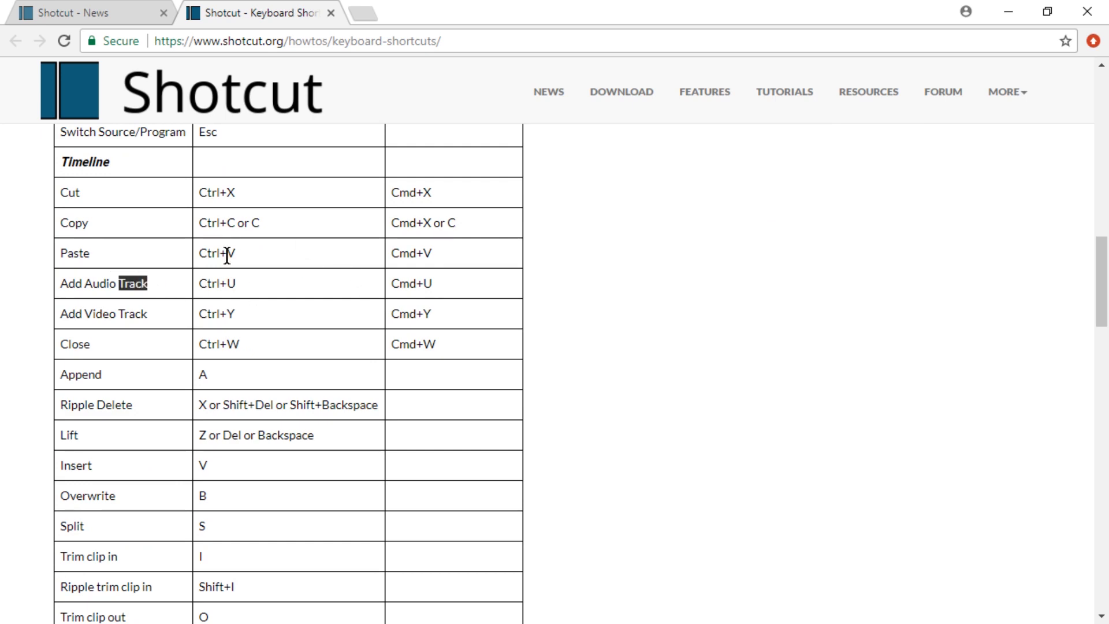
pyautogui.scroll(-3)
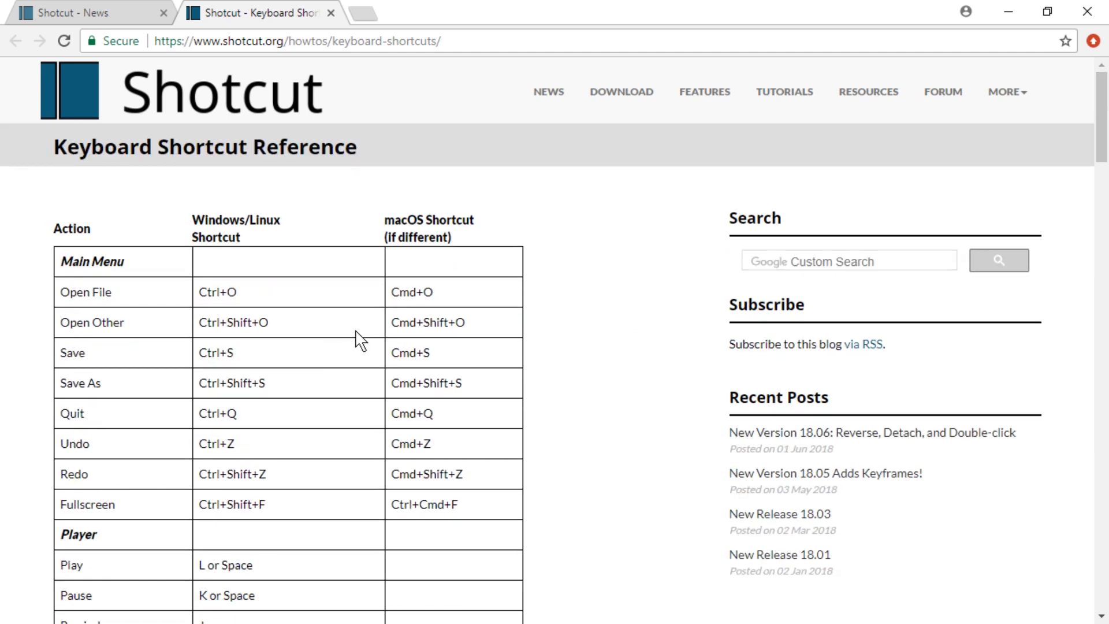
pyautogui.click(85, 12)
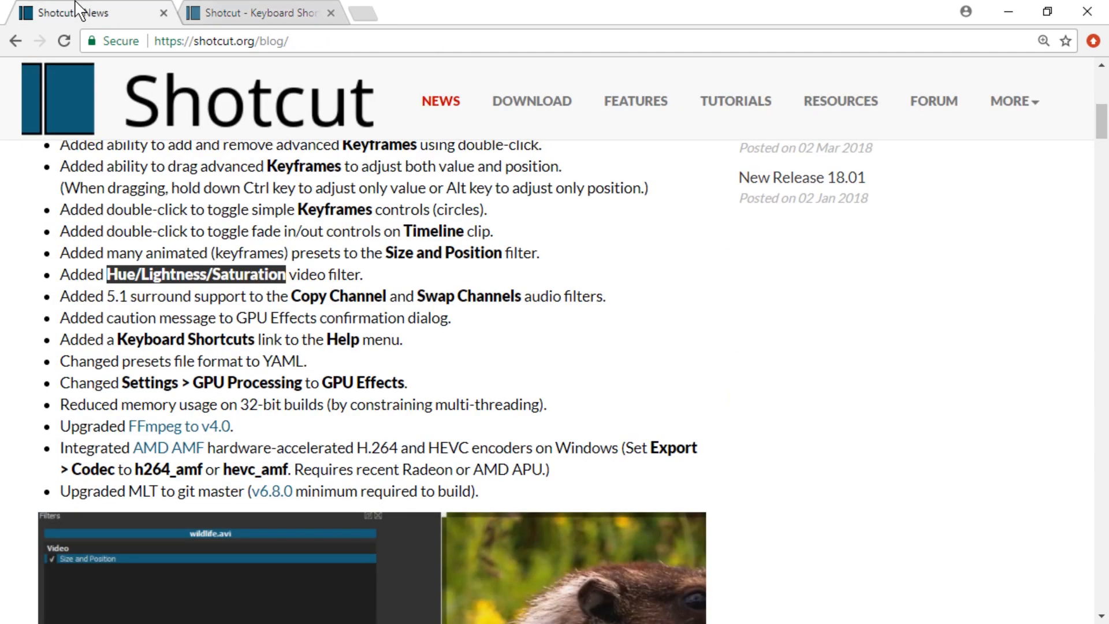